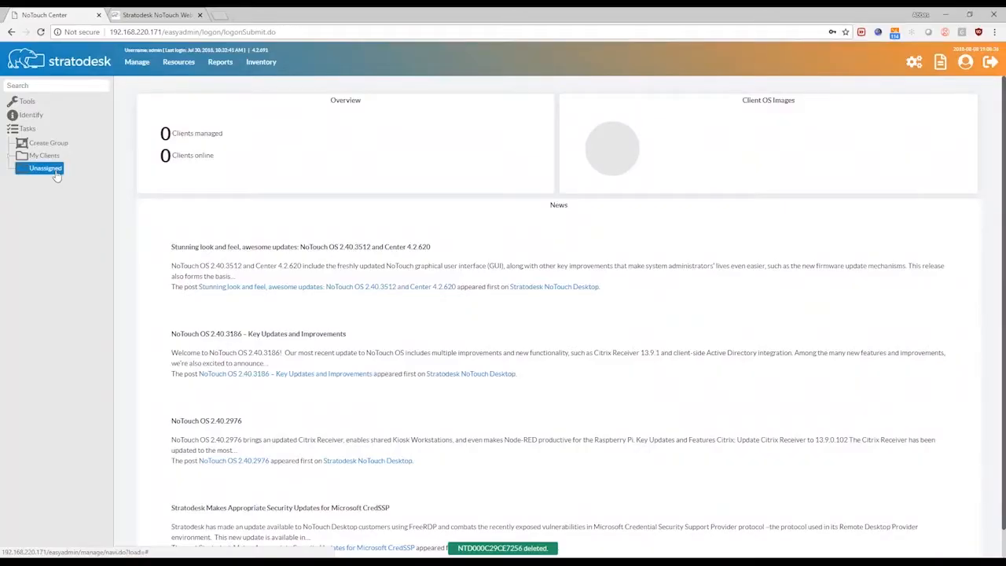
Step: View the empty Unassigned device list, briefly checking the My Clients group
{"action": "left_click", "coordinate": [44, 168]}
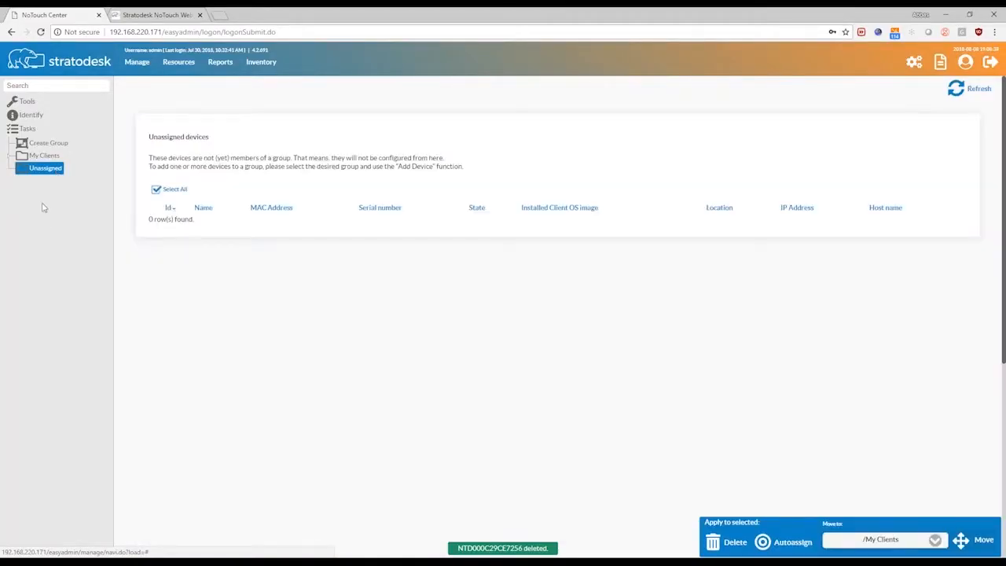
{"action": "left_click", "coordinate": [44, 156]}
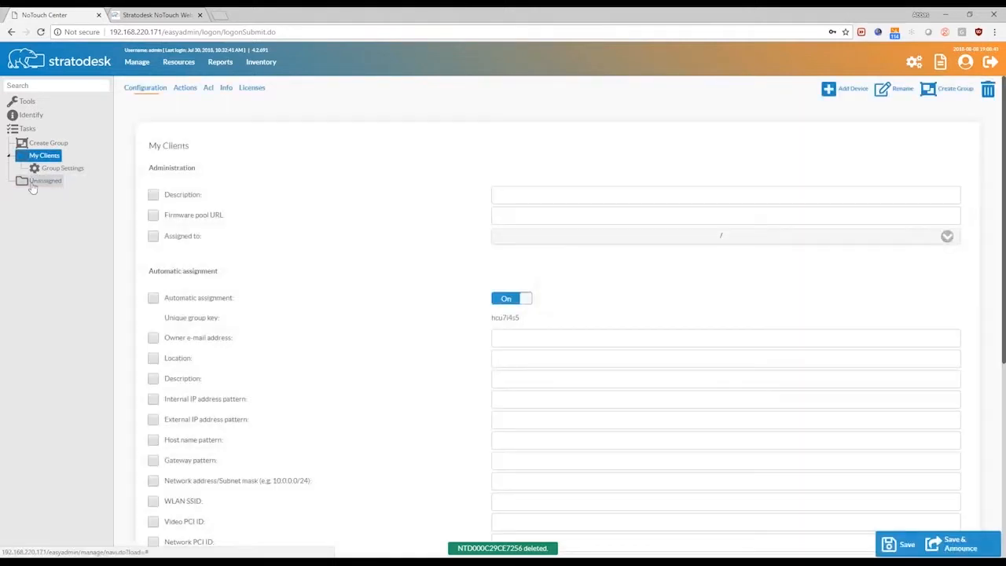
{"action": "left_click", "coordinate": [44, 179]}
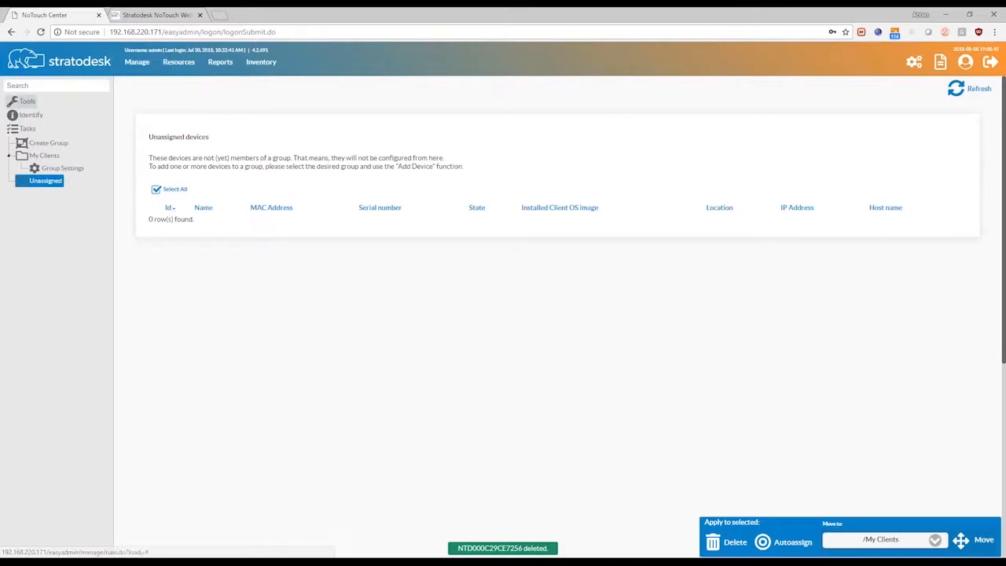
Step: Run a single-address search for 192.168.220.172, then view the Unassigned list showing one device
{"action": "left_click", "coordinate": [28, 101]}
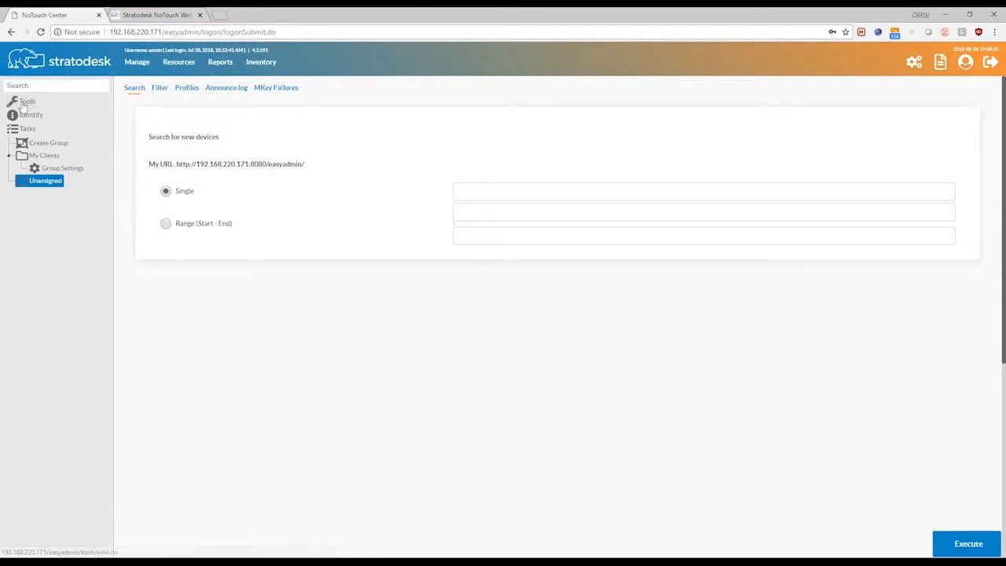
{"action": "left_click", "coordinate": [705, 192]}
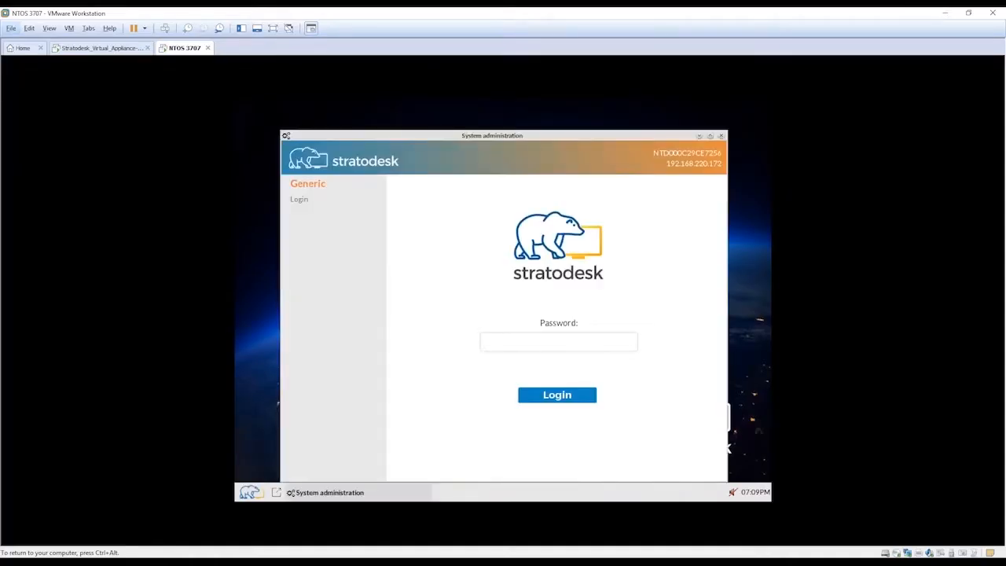
{"action": "mouse_move", "coordinate": [919, 34]}
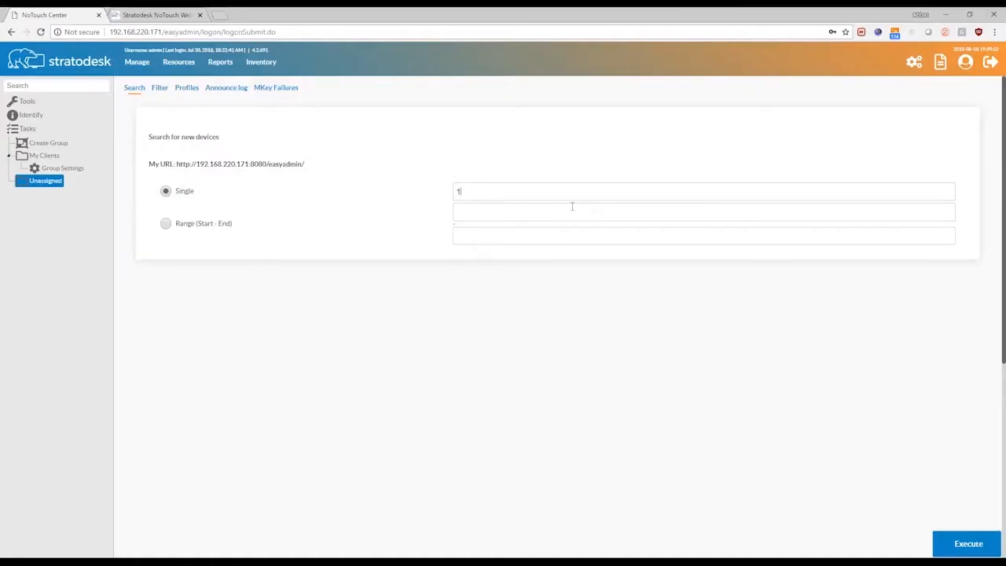
{"action": "type", "text": "92.1"}
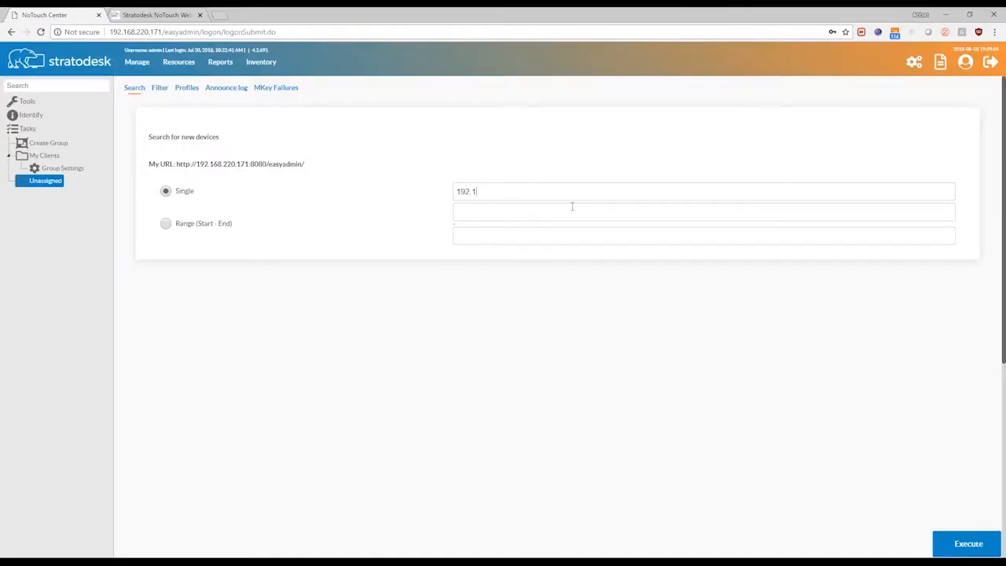
{"action": "type", "text": "68.220.1"}
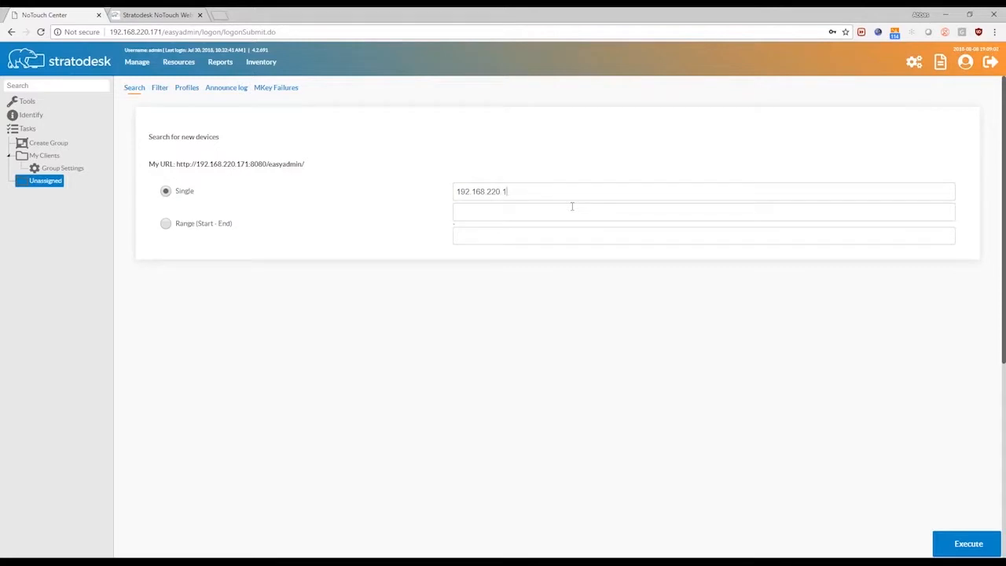
{"action": "type", "text": "7"}
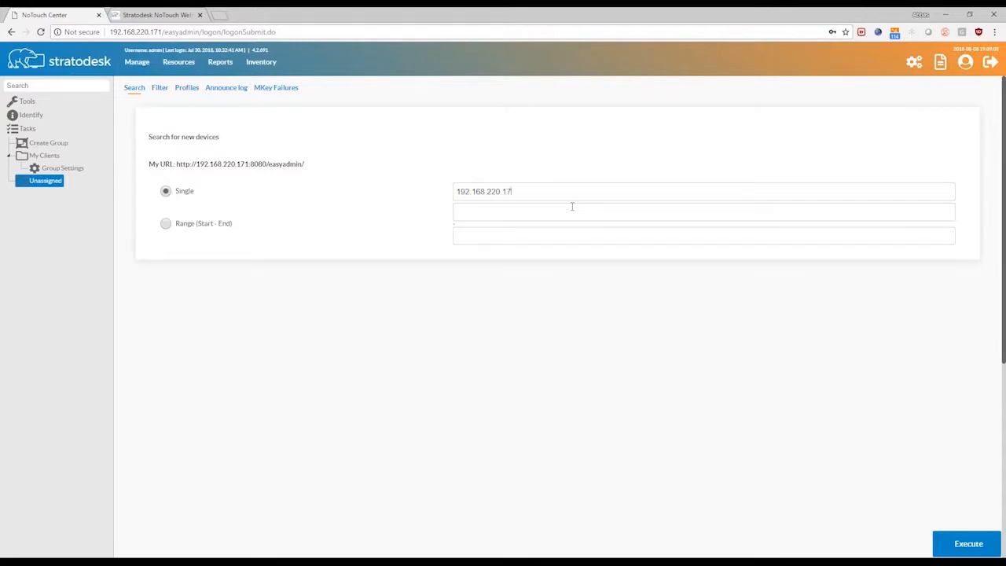
{"action": "type", "text": "2"}
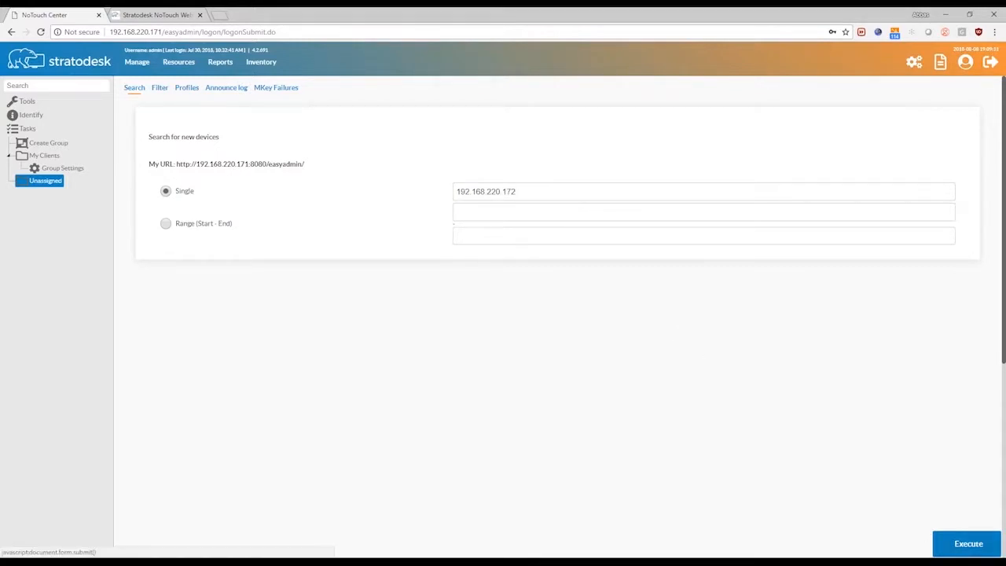
{"action": "left_click", "coordinate": [227, 88]}
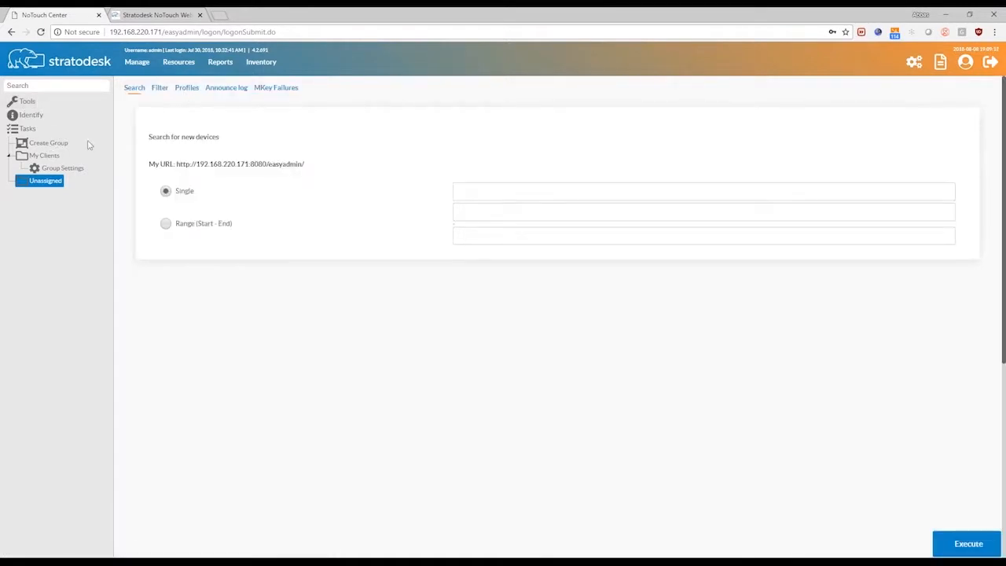
{"action": "mouse_move", "coordinate": [565, 187]}
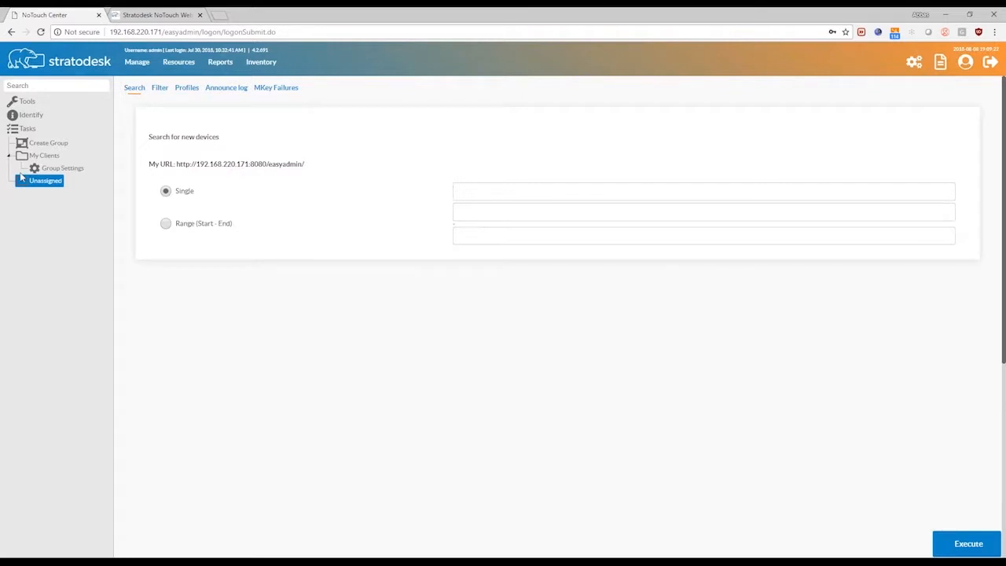
{"action": "left_click", "coordinate": [44, 180]}
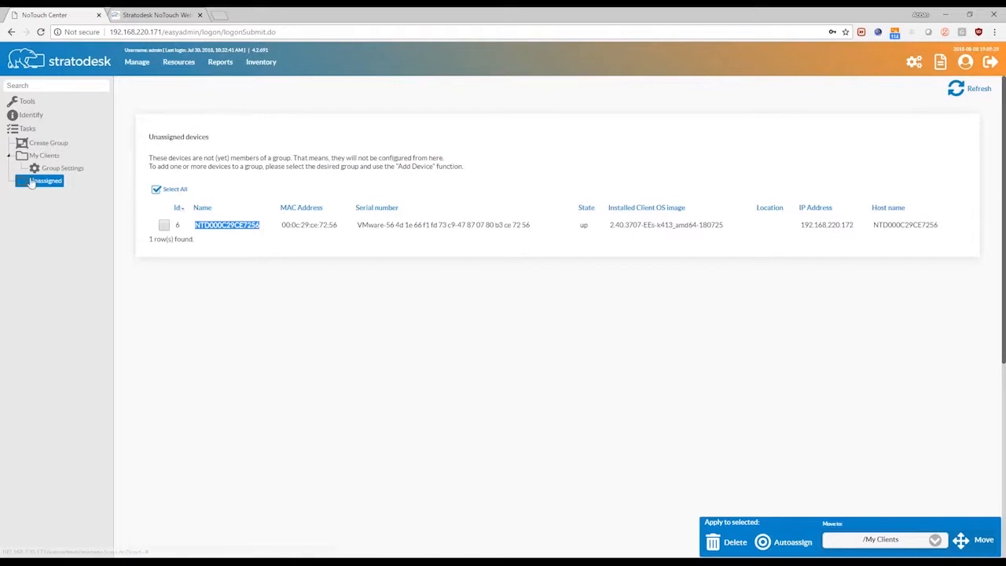
{"action": "mouse_move", "coordinate": [63, 137]}
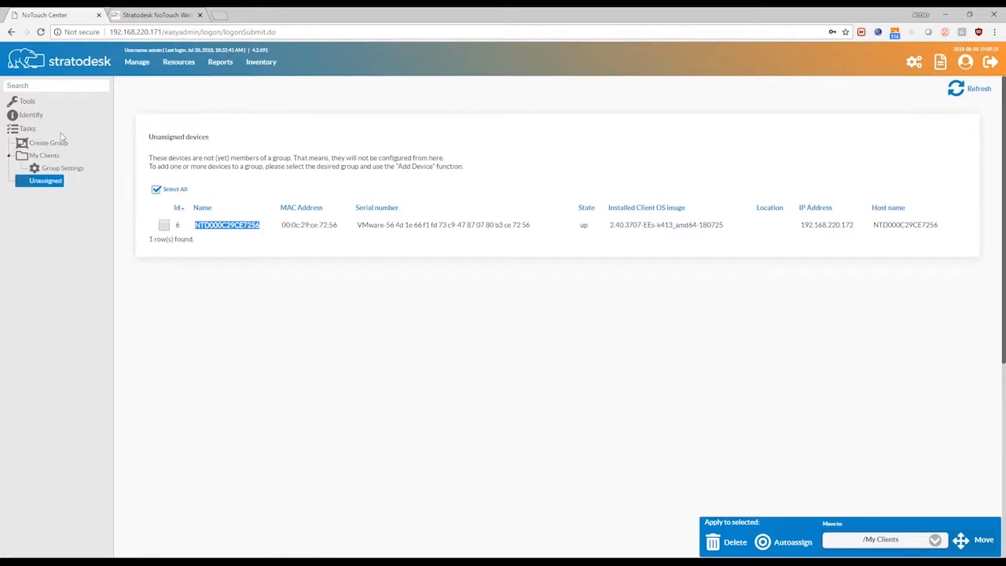
Step: Select the My Clients group and show its Group Settings page
{"action": "left_click", "coordinate": [46, 156]}
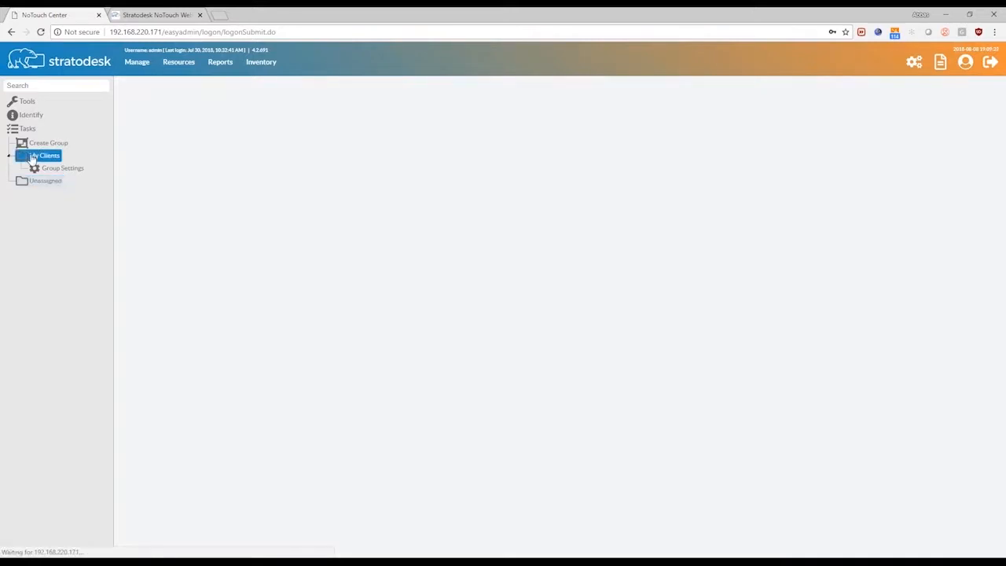
{"action": "left_click", "coordinate": [63, 169]}
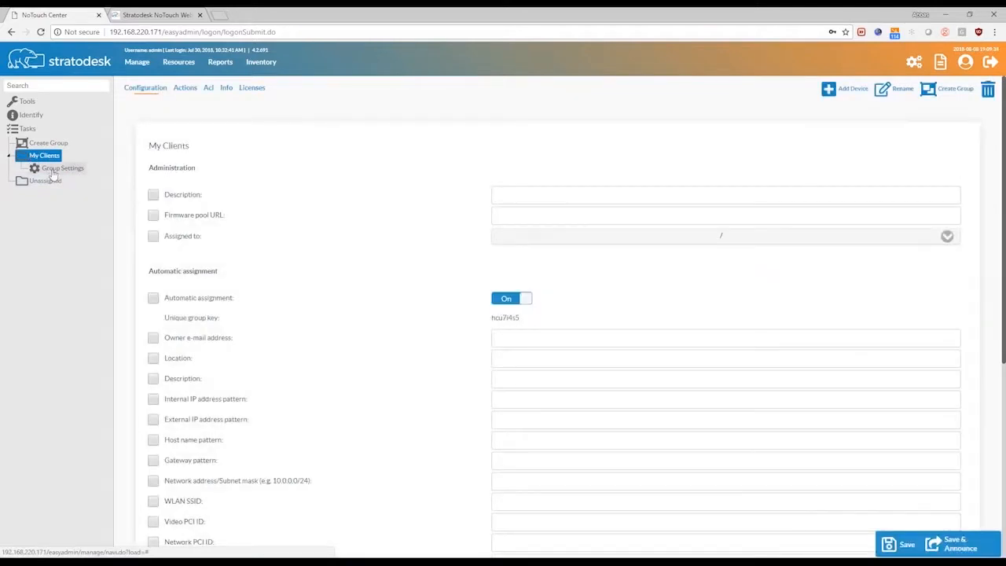
{"action": "left_click", "coordinate": [63, 167]}
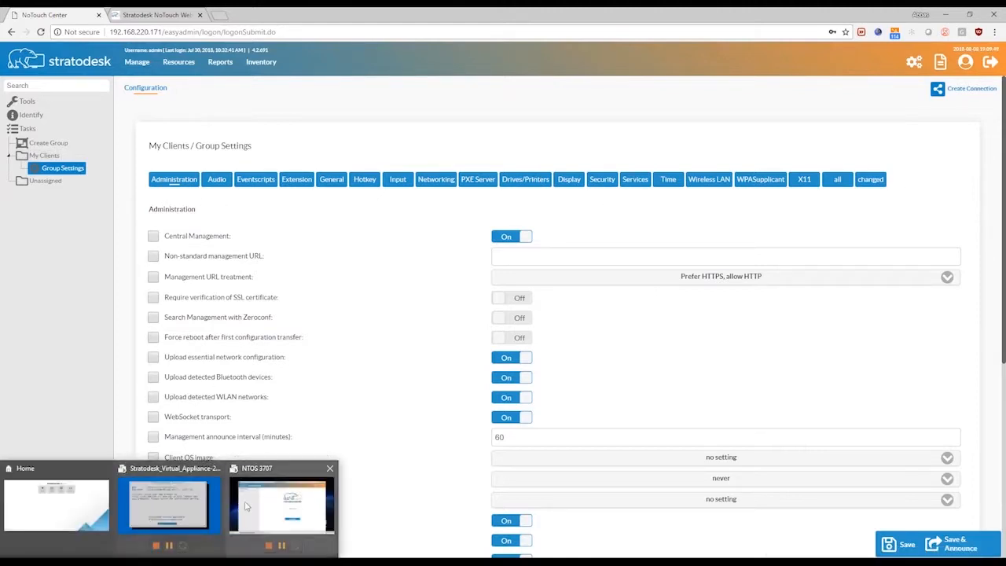
Step: Log in to the NTOS VM's system administration and launch the Diagnostic console
{"action": "left_click", "coordinate": [280, 507]}
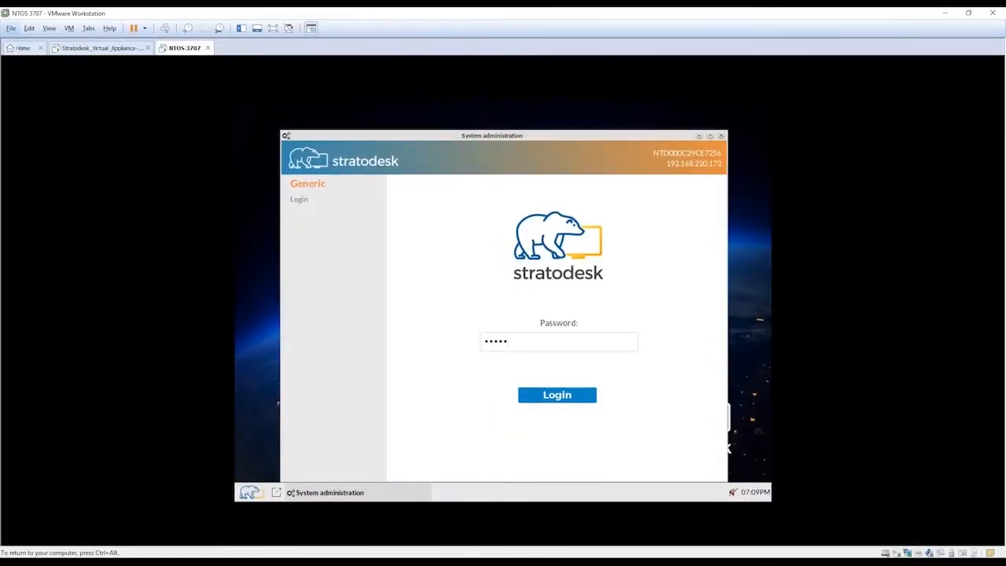
{"action": "left_click", "coordinate": [557, 394]}
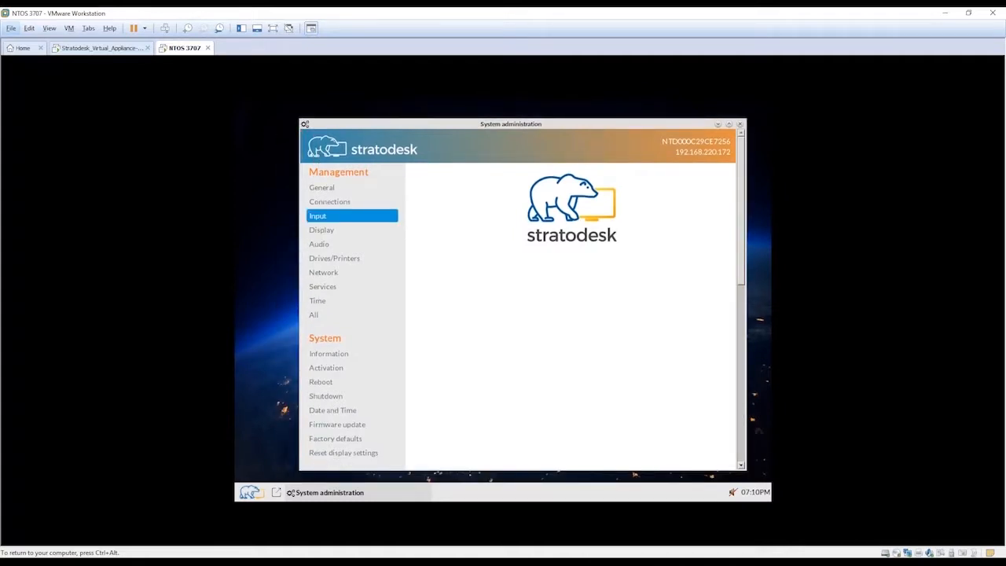
{"action": "left_click", "coordinate": [325, 397]}
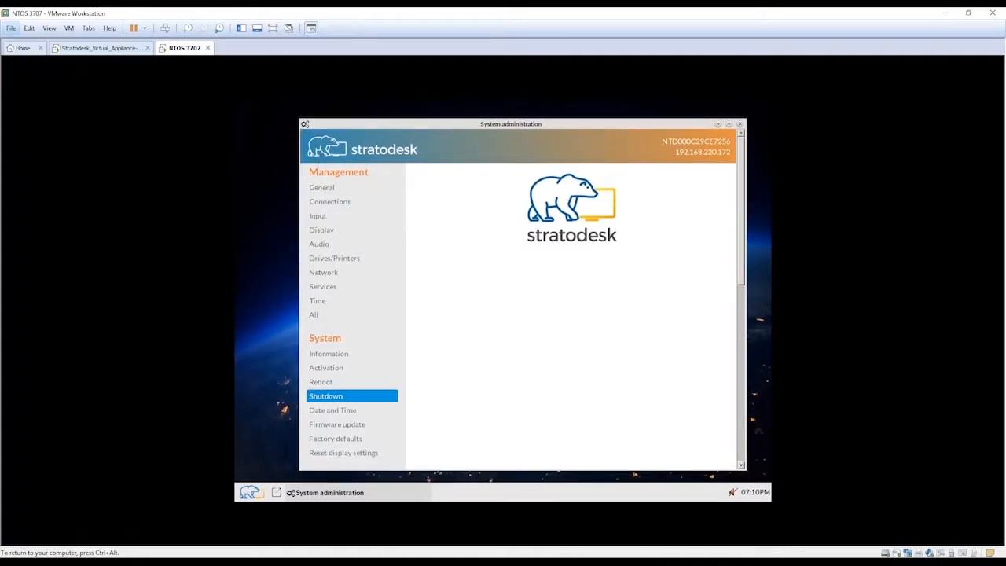
{"action": "scroll", "scroll_direction": "down", "scroll_amount": 3}
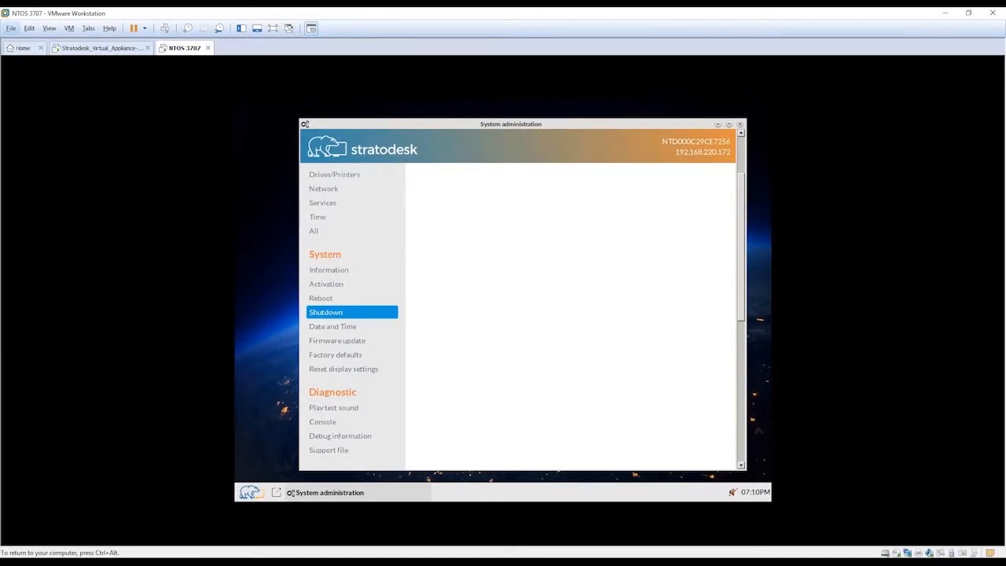
{"action": "left_click", "coordinate": [322, 421]}
{"action": "type", "text": "ls"}
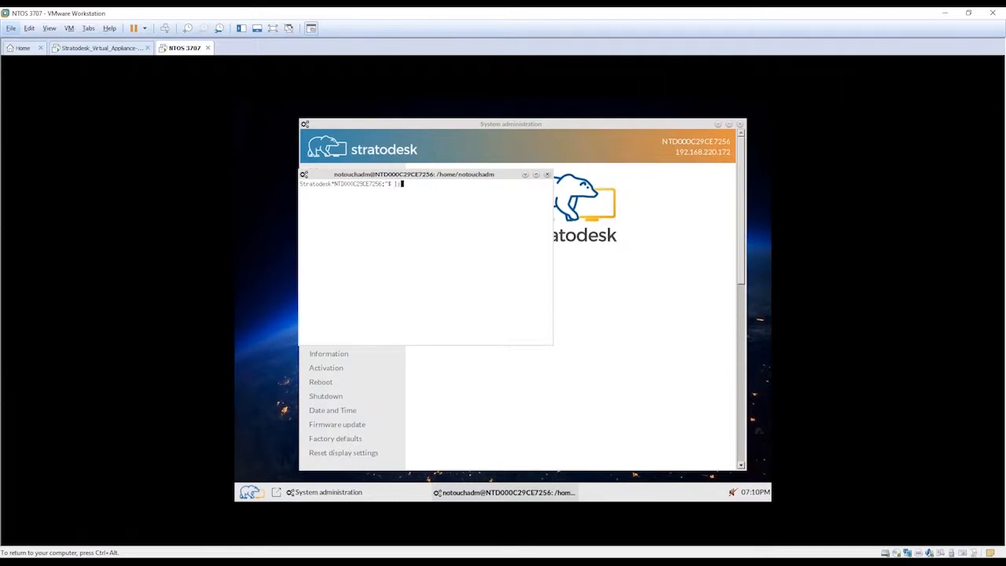
Step: Run lsusb in the terminal to list the thin client's USB devices
{"action": "key", "text": "Return"}
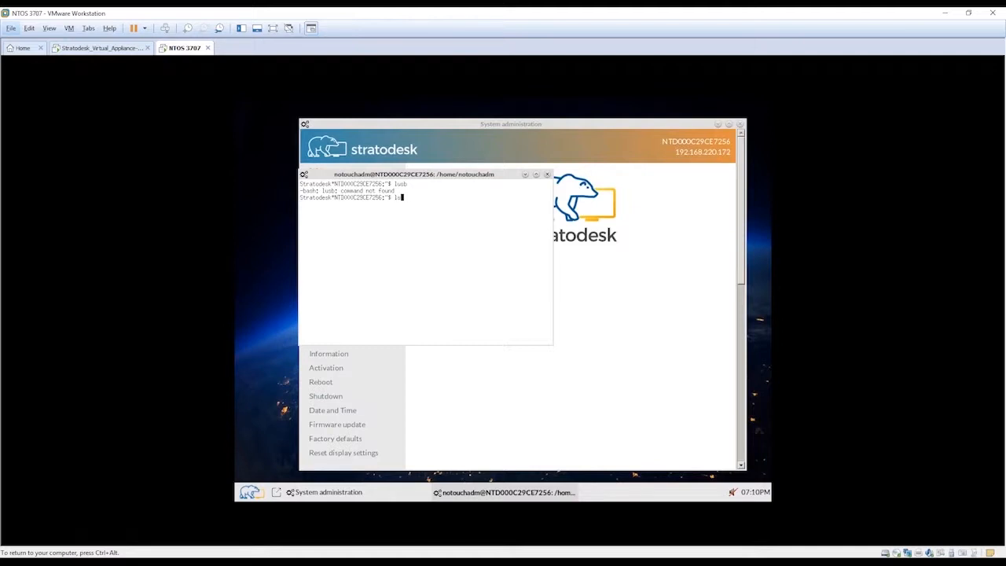
{"action": "key", "text": "Return"}
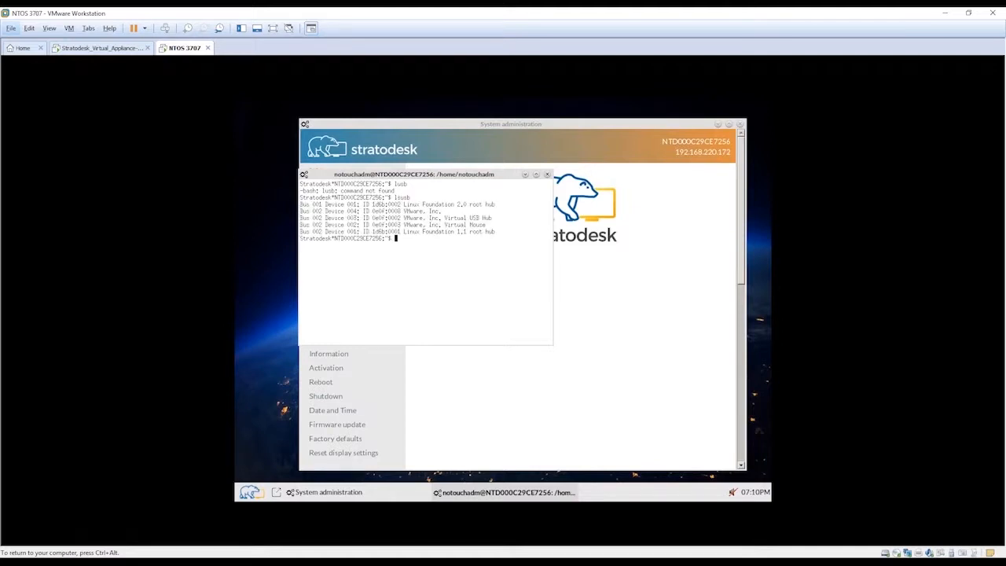
{"action": "mouse_move", "coordinate": [887, 13]}
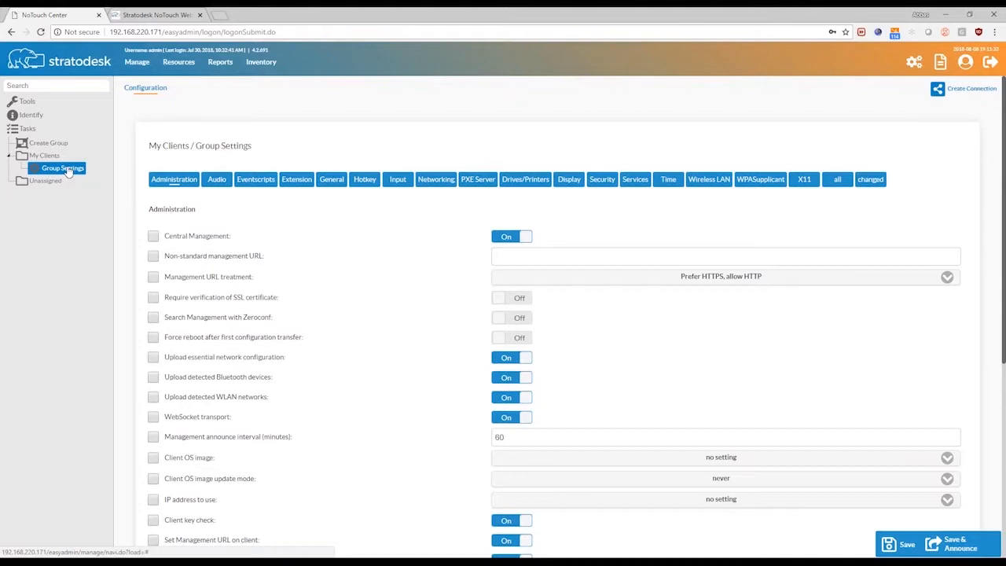
{"action": "mouse_move", "coordinate": [798, 98]}
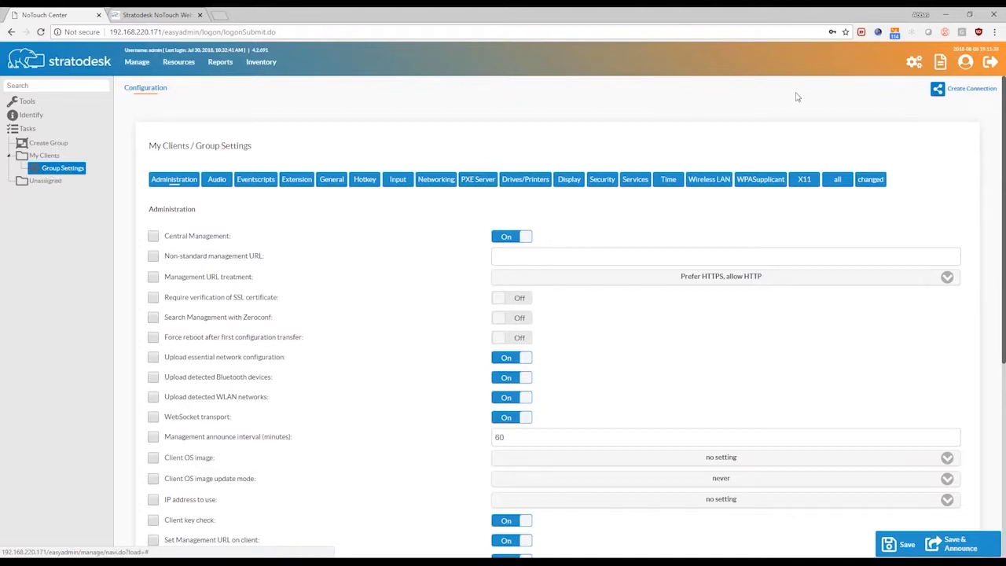
{"action": "mouse_move", "coordinate": [957, 123]}
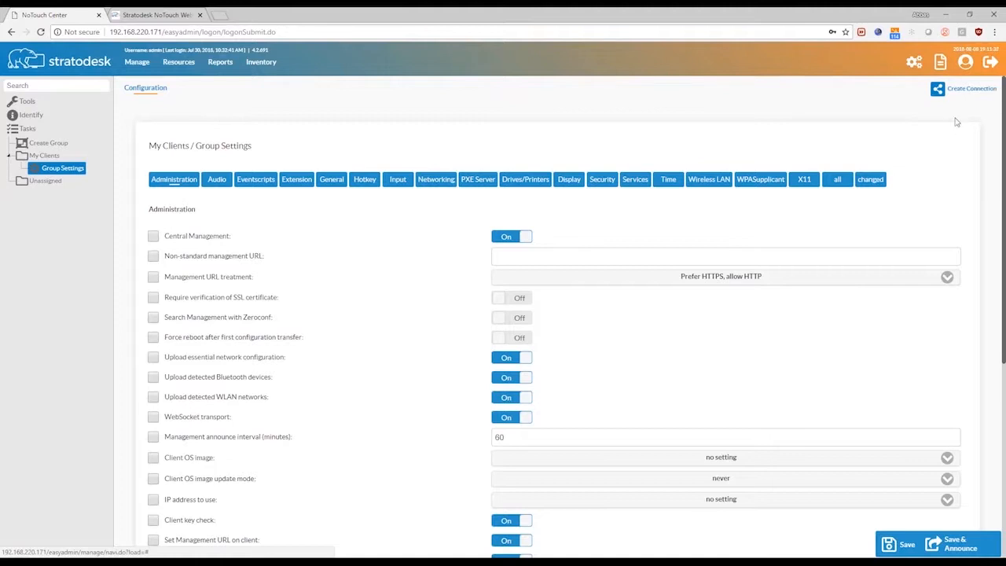
Step: Create a new group connection named Citrix
{"action": "left_click", "coordinate": [972, 88]}
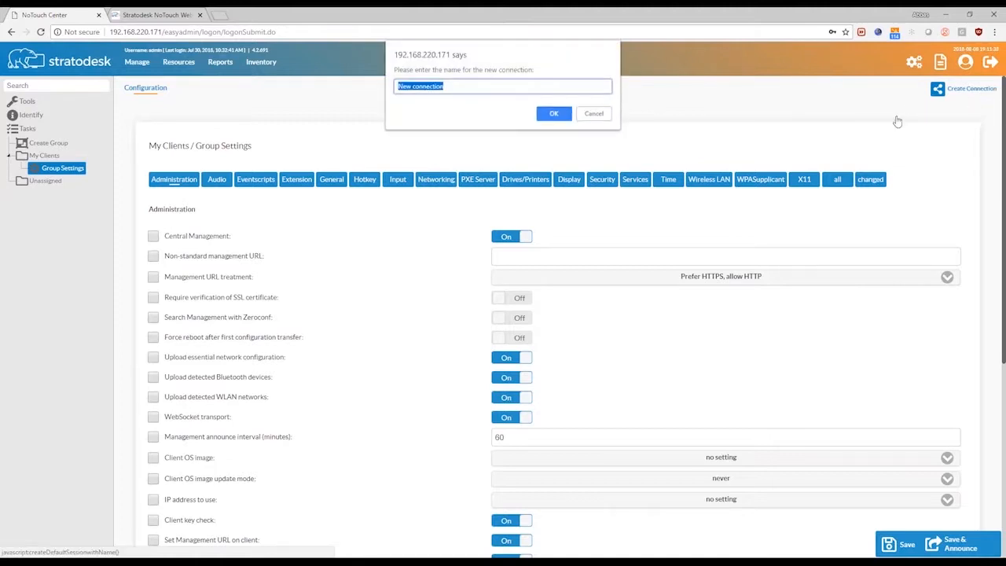
{"action": "mouse_move", "coordinate": [681, 101]}
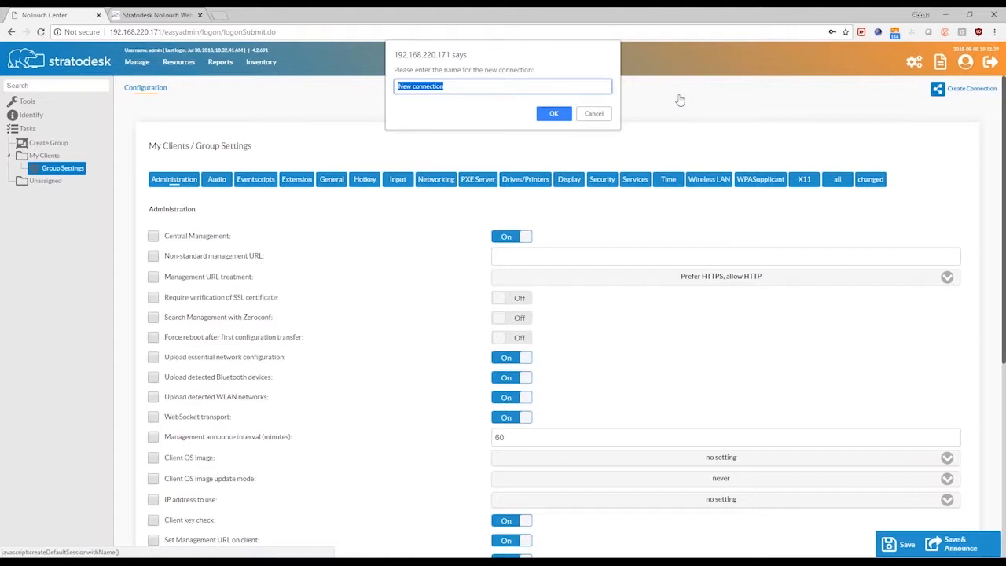
{"action": "type", "text": "Ci"}
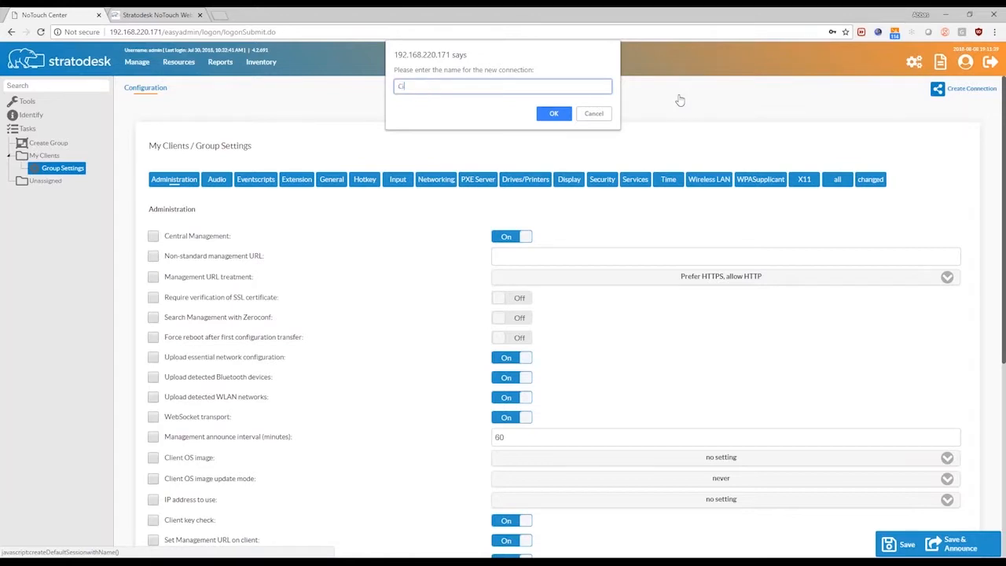
{"action": "left_click", "coordinate": [554, 113]}
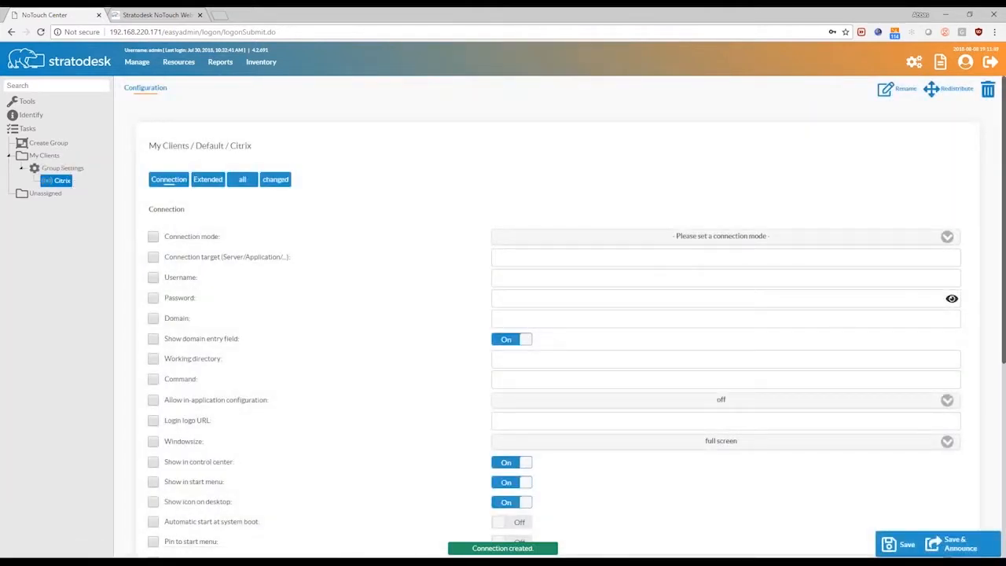
Step: Configure Citrix/StoreFront mode with target cs713.citrix.klu and domain citrix.klu, and save
{"action": "double_click", "coordinate": [209, 235]}
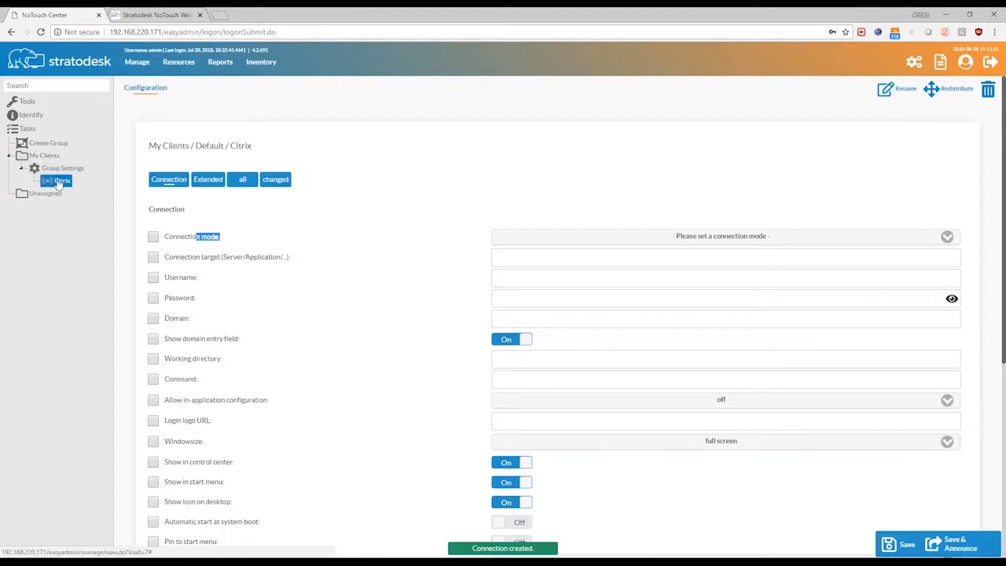
{"action": "mouse_move", "coordinate": [468, 248]}
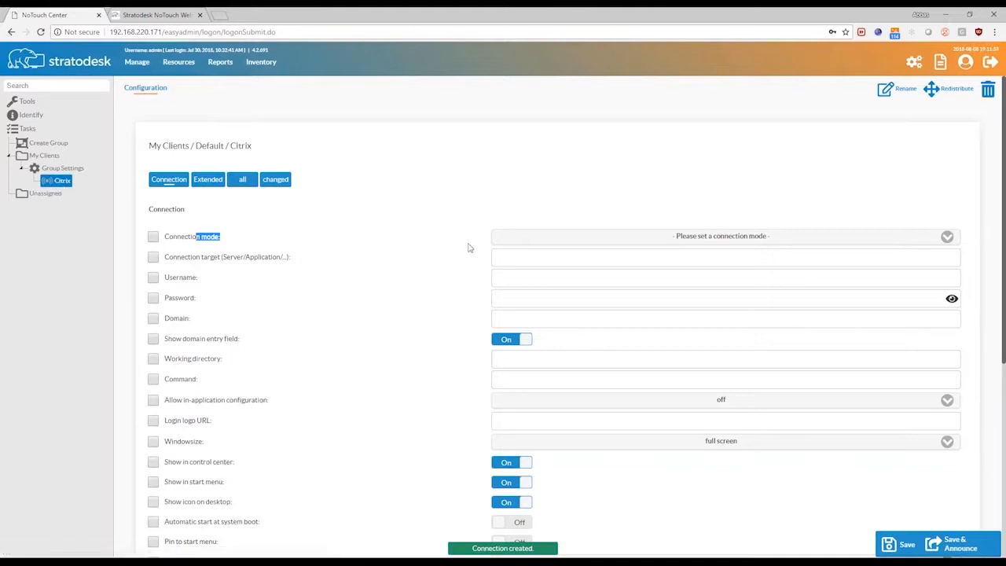
{"action": "left_click", "coordinate": [947, 236]}
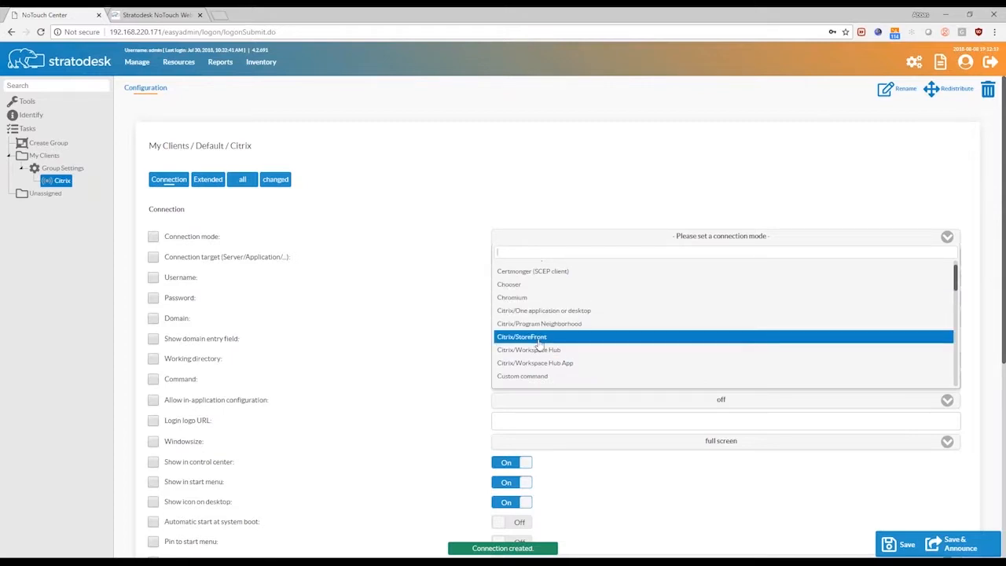
{"action": "left_click", "coordinate": [522, 337]}
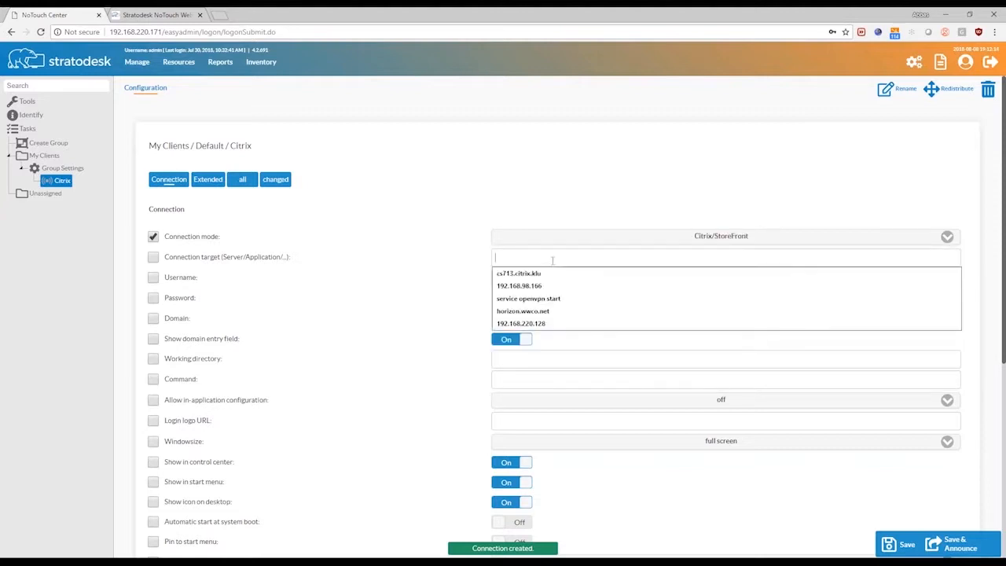
{"action": "left_click", "coordinate": [519, 274]}
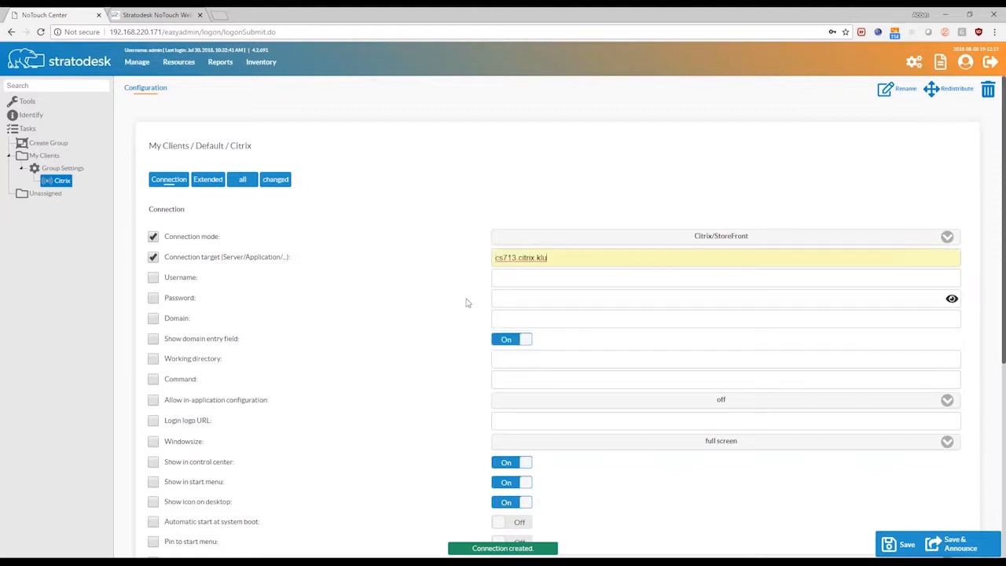
{"action": "left_click", "coordinate": [707, 317]}
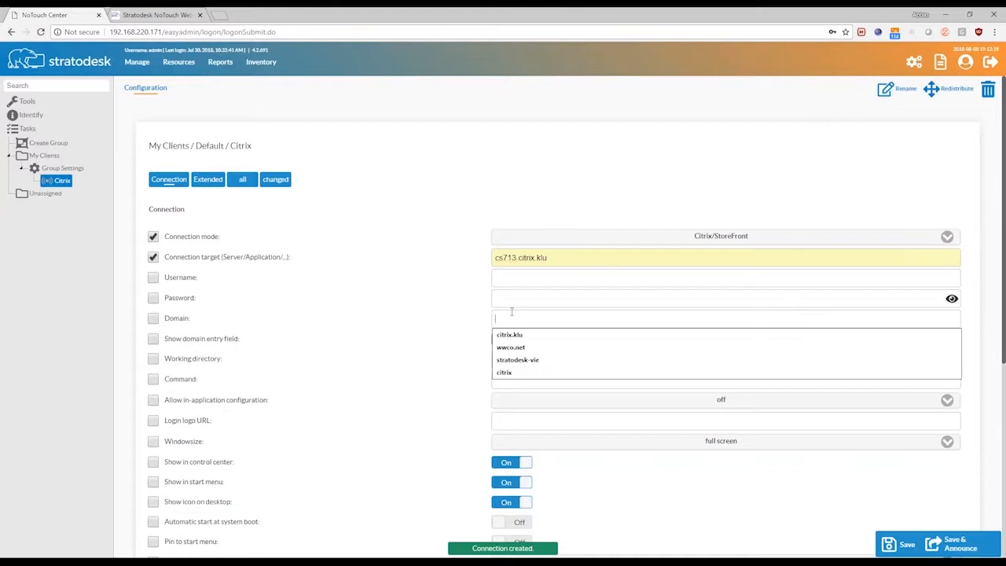
{"action": "left_click", "coordinate": [509, 333]}
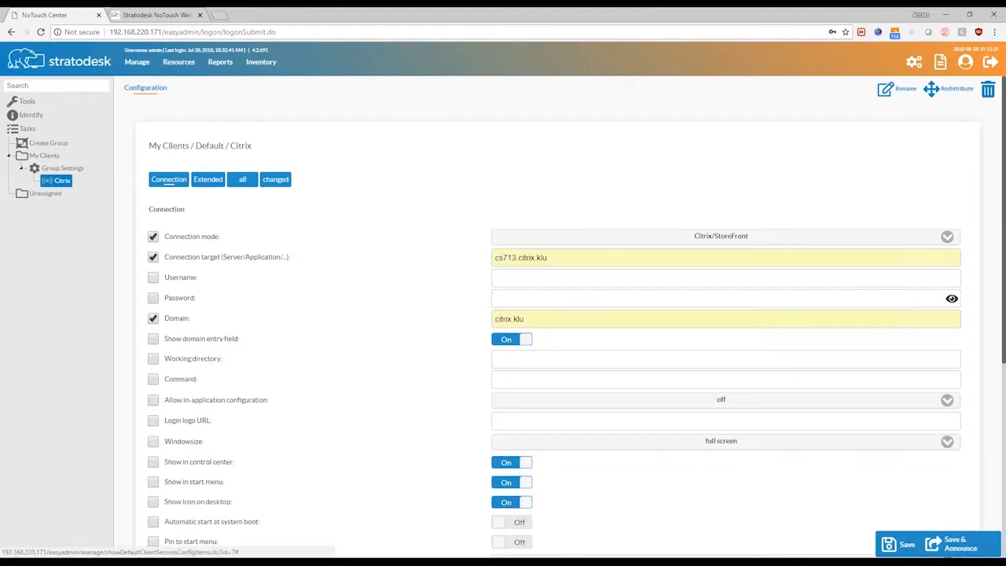
{"action": "left_click", "coordinate": [905, 544]}
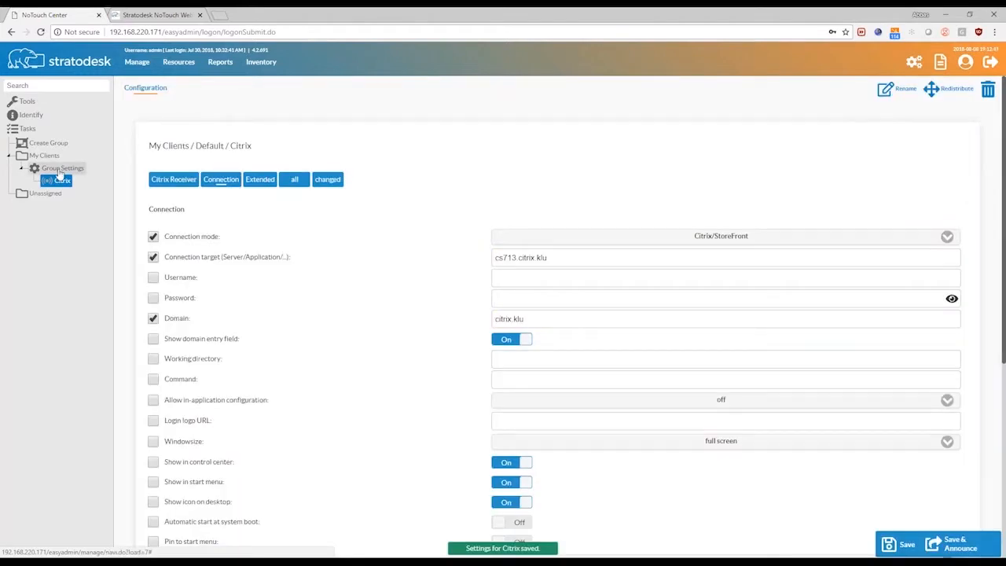
Step: Create a VMware connection and set its mode to VMware Horizon View
{"action": "left_click", "coordinate": [63, 167]}
{"action": "type", "text": "VM"}
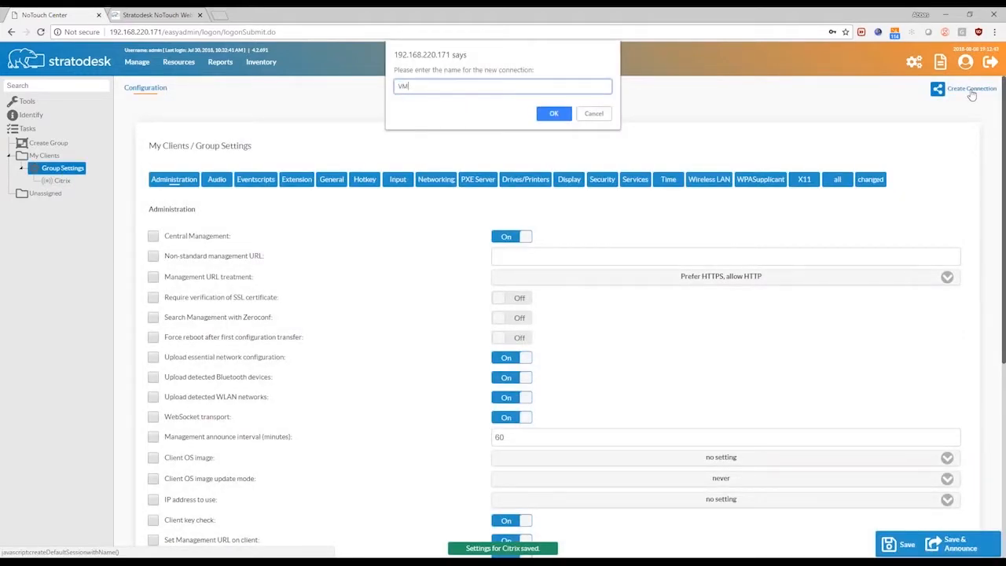
{"action": "left_click", "coordinate": [554, 114]}
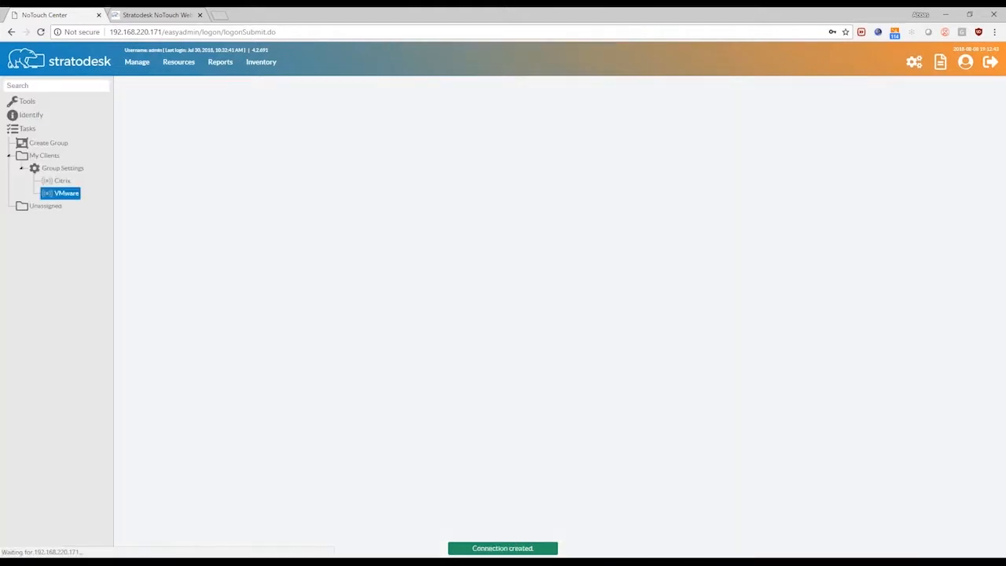
{"action": "left_click", "coordinate": [68, 193]}
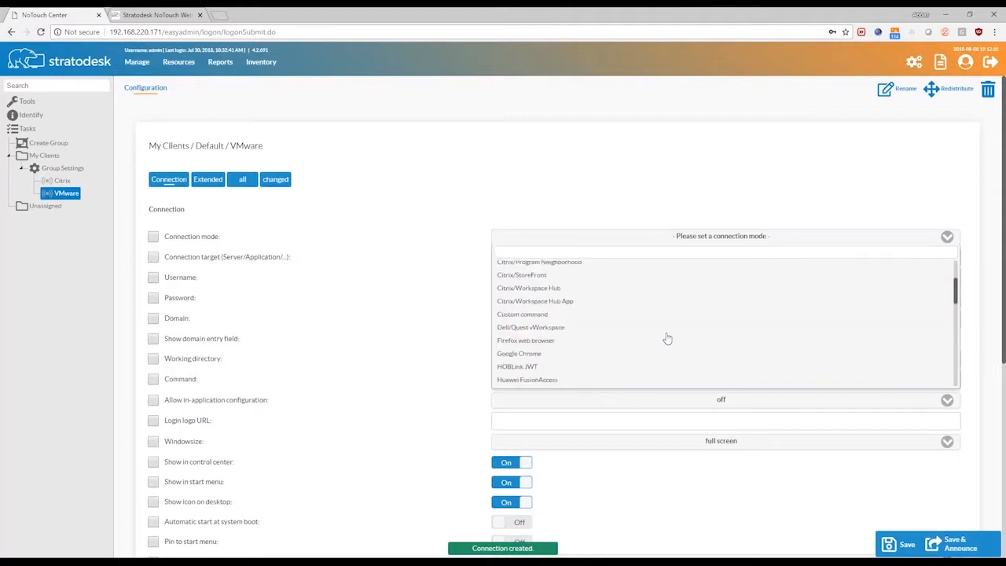
{"action": "type", "text": "hot"}
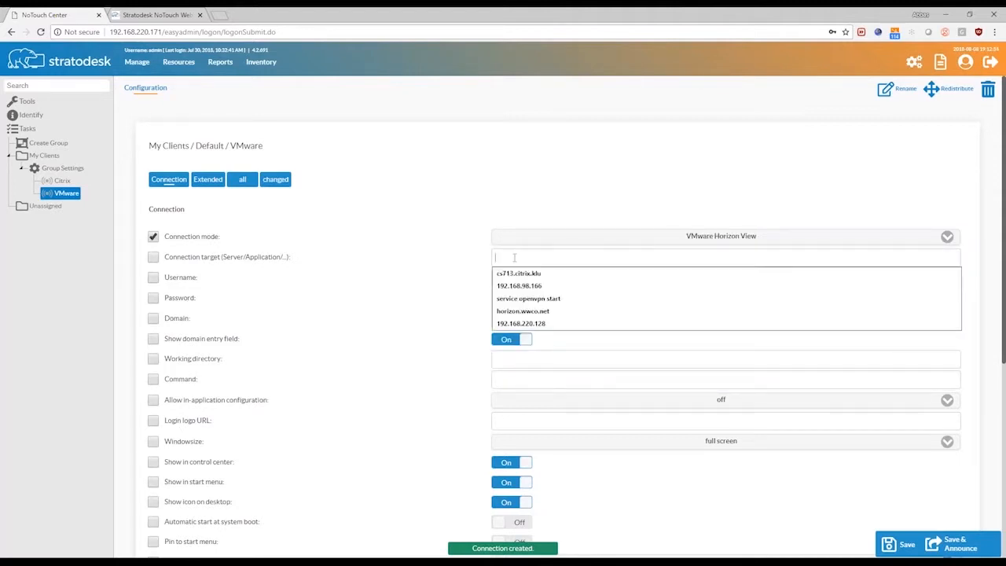
Step: Set target 192.168.98.195 and domain vwco.net from suggestions, and save the connection
{"action": "left_click", "coordinate": [519, 286]}
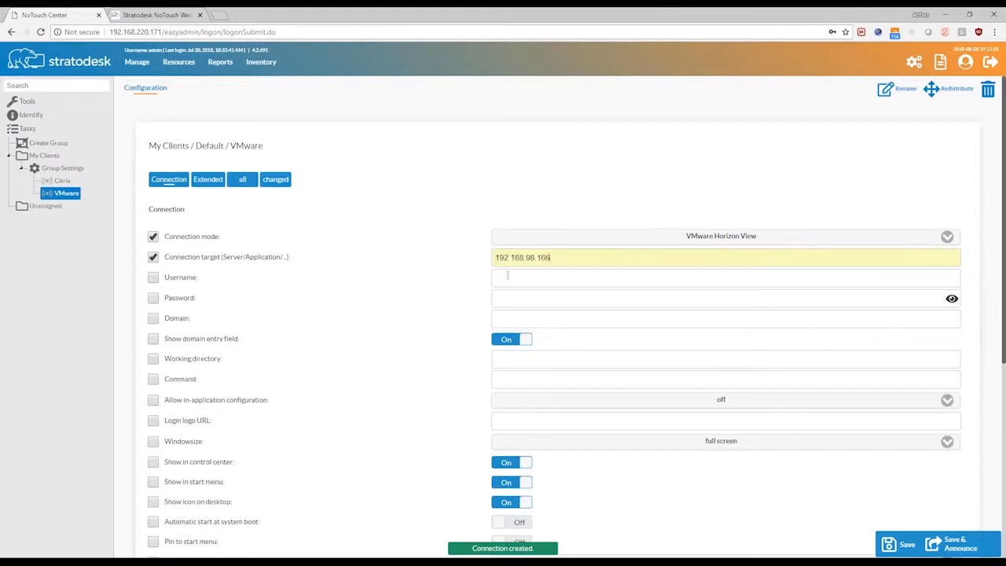
{"action": "left_click", "coordinate": [723, 317]}
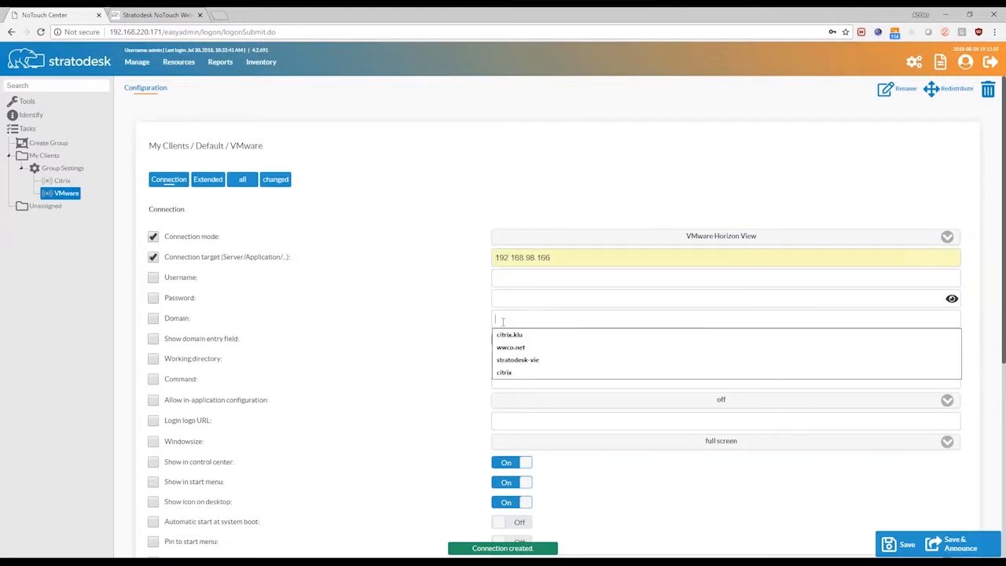
{"action": "left_click", "coordinate": [511, 347]}
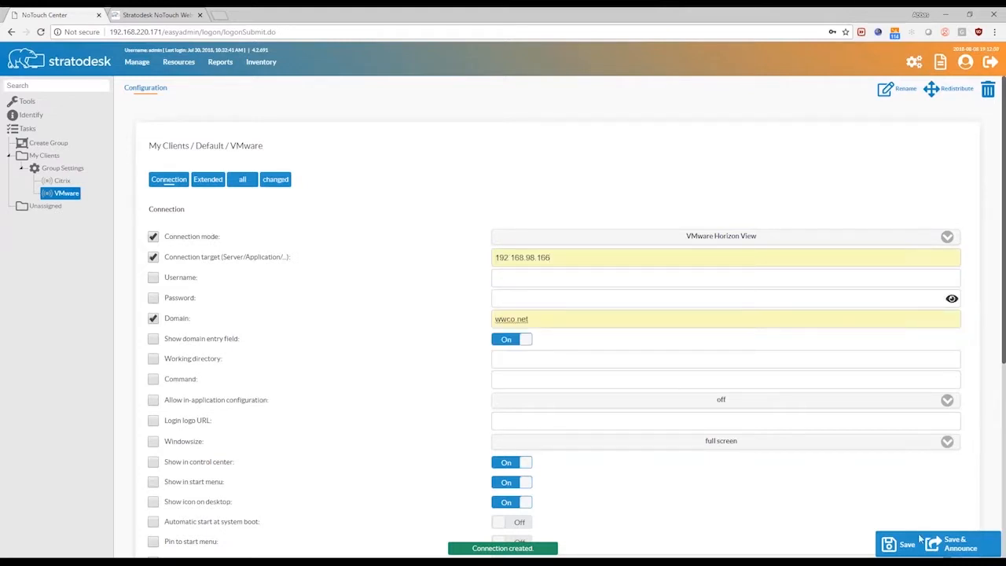
{"action": "left_click", "coordinate": [902, 545]}
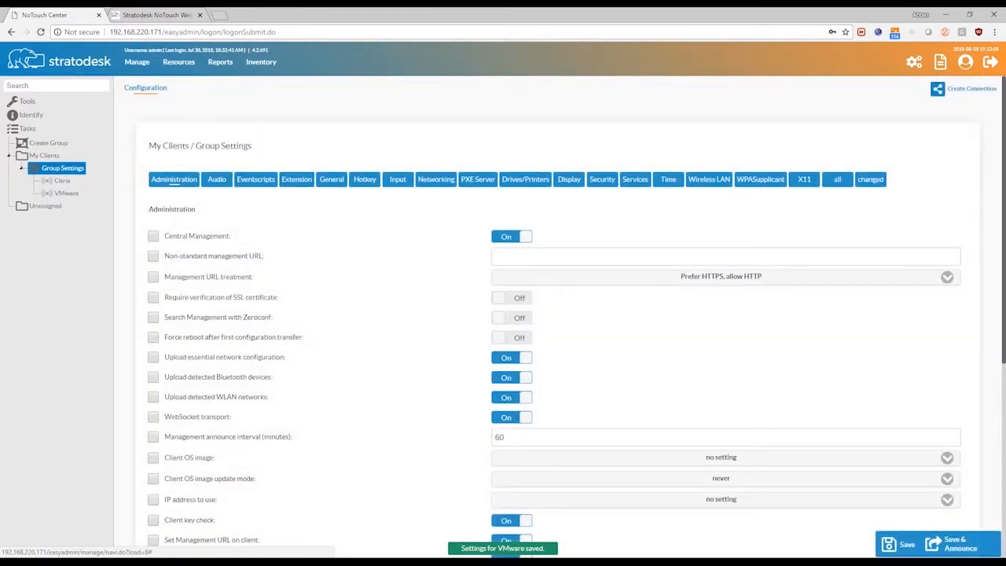
Step: Create another group connection named Browser
{"action": "left_click", "coordinate": [972, 88]}
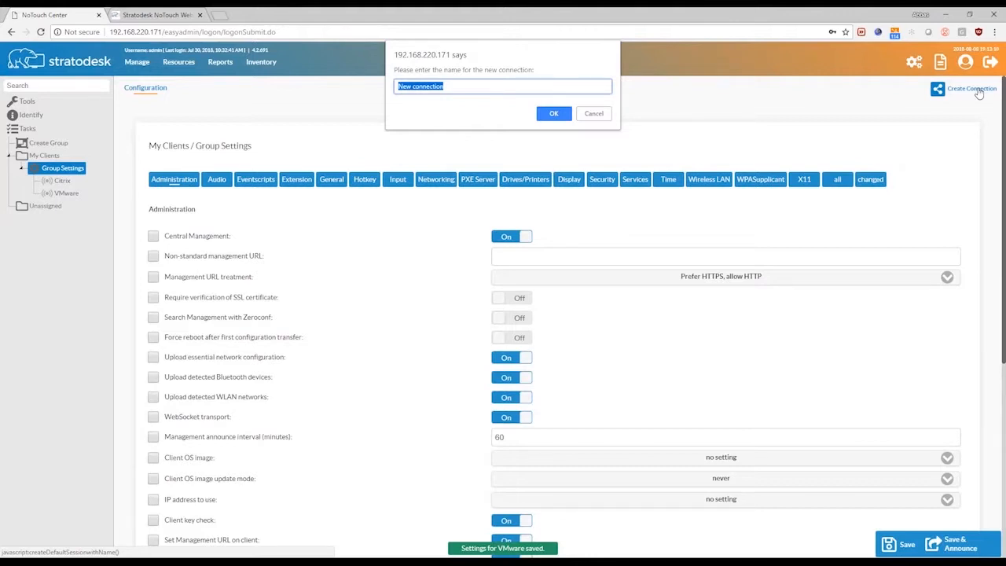
{"action": "type", "text": "Brow"}
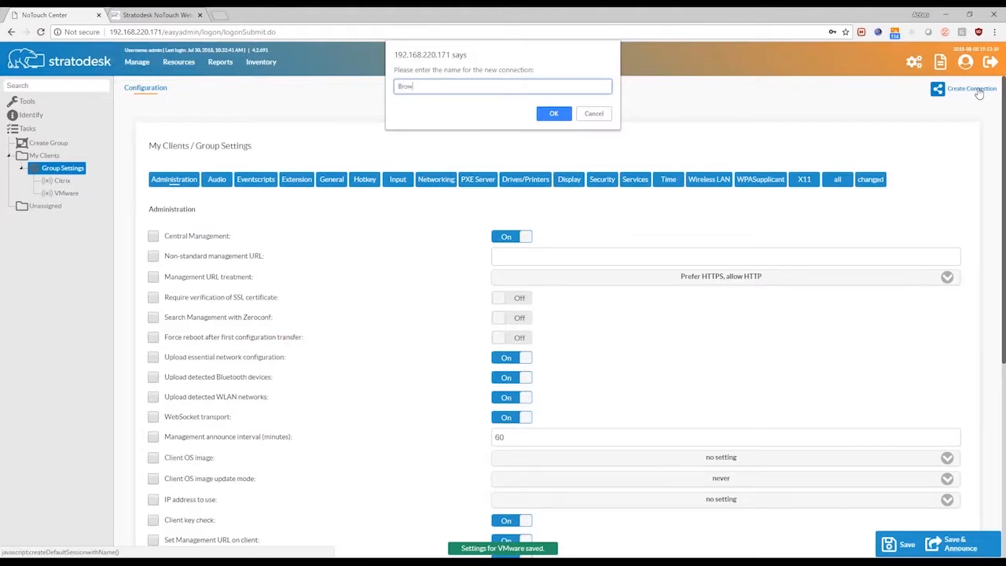
{"action": "type", "text": "ser"}
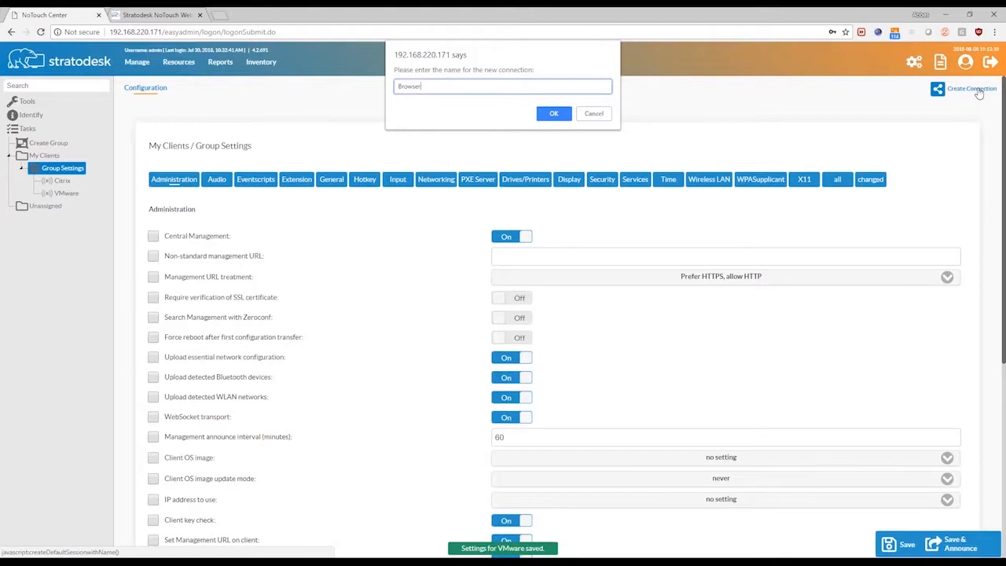
{"action": "key", "text": "Backspace"}
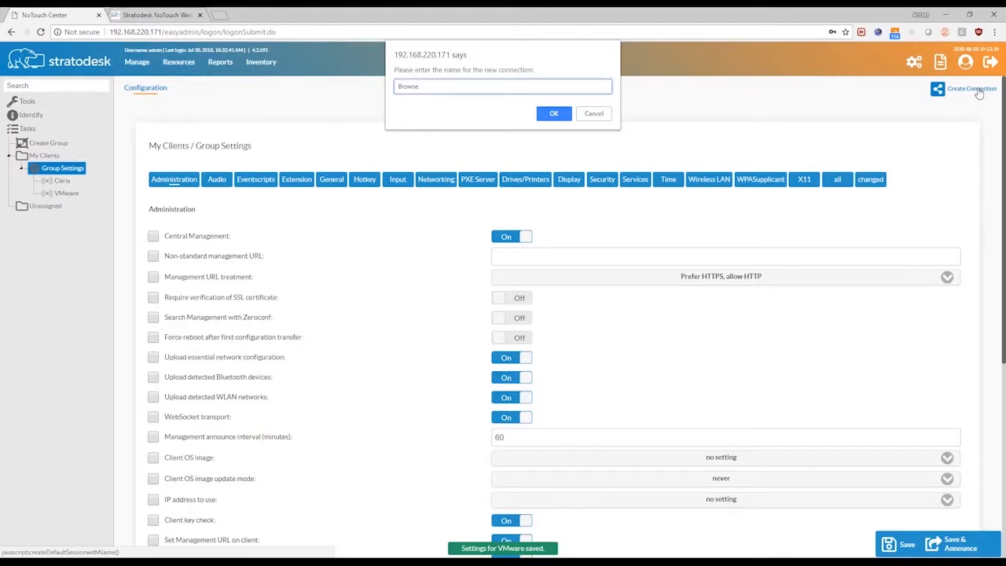
{"action": "left_click", "coordinate": [553, 114]}
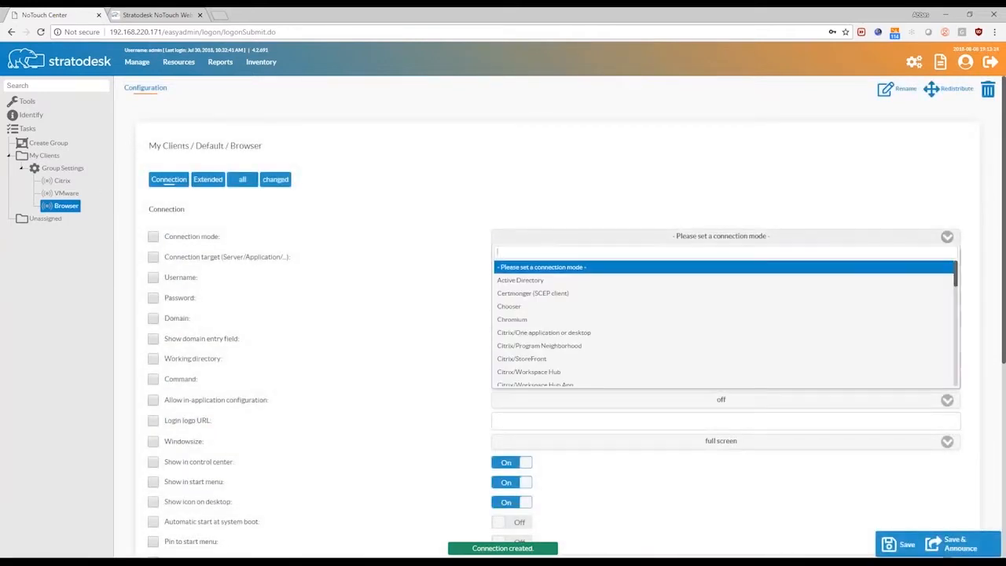
Step: Set the Browser connection mode to Firefox web browser and save it
{"action": "type", "text": "Firefox web browser"}
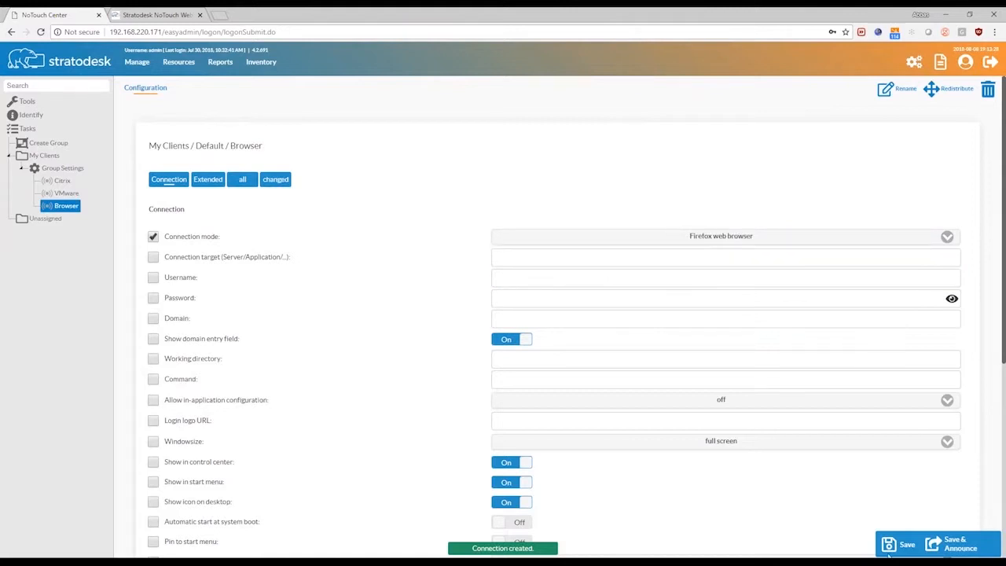
{"action": "left_click", "coordinate": [900, 544]}
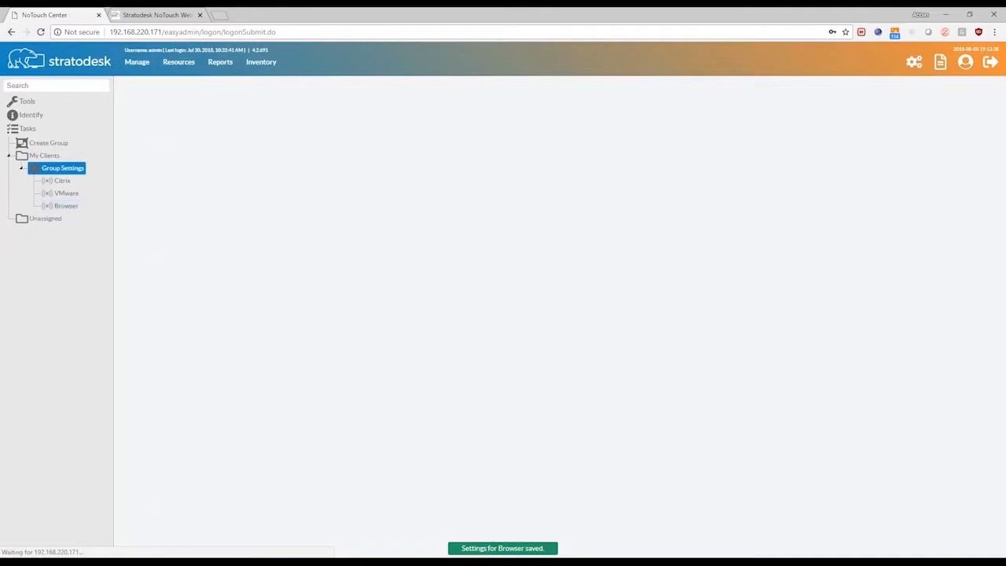
{"action": "left_click", "coordinate": [63, 167]}
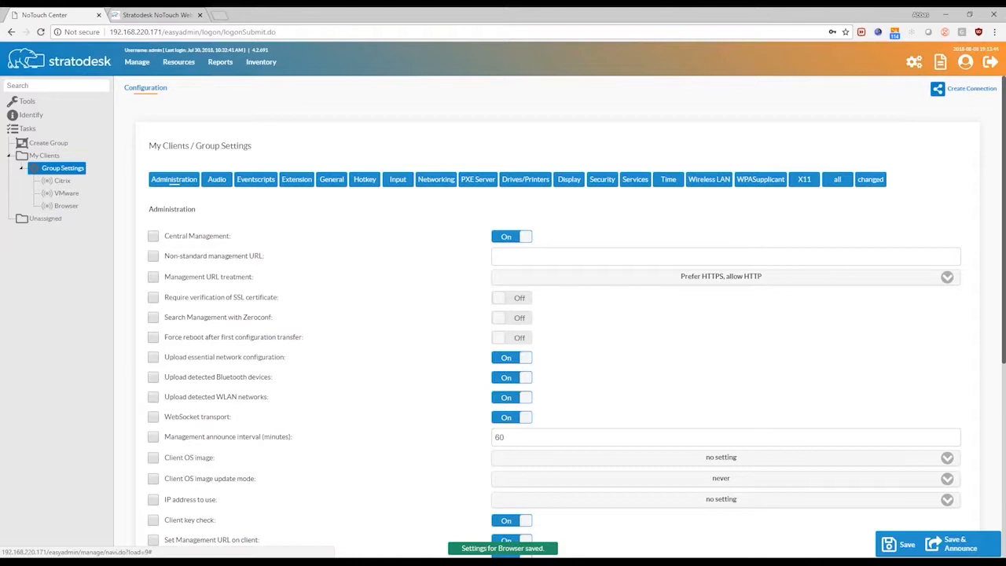
{"action": "mouse_move", "coordinate": [636, 179]}
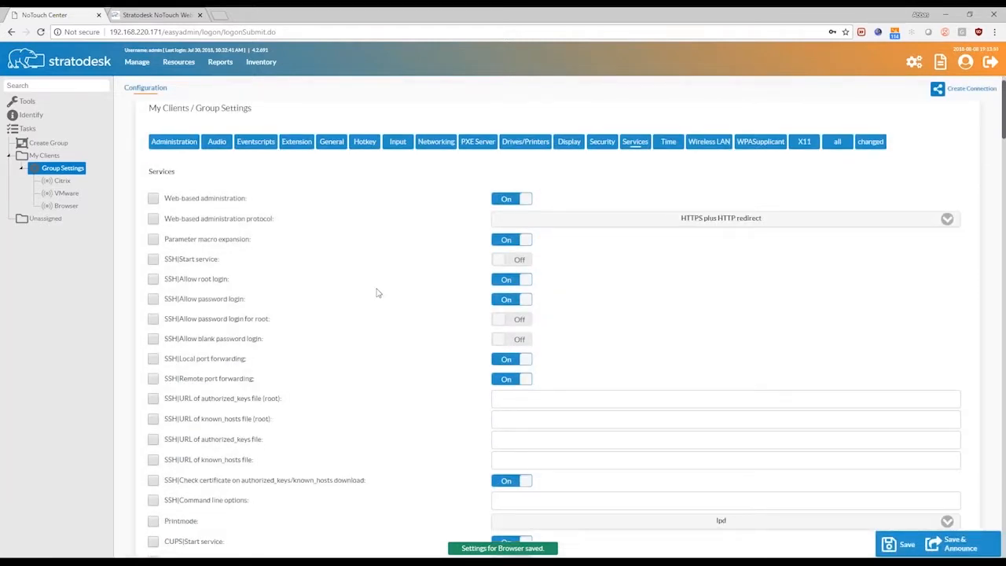
Step: Scroll through the My Clients all-settings list to reach the Imprivata options
{"action": "scroll", "scroll_direction": "down", "scroll_amount": 3}
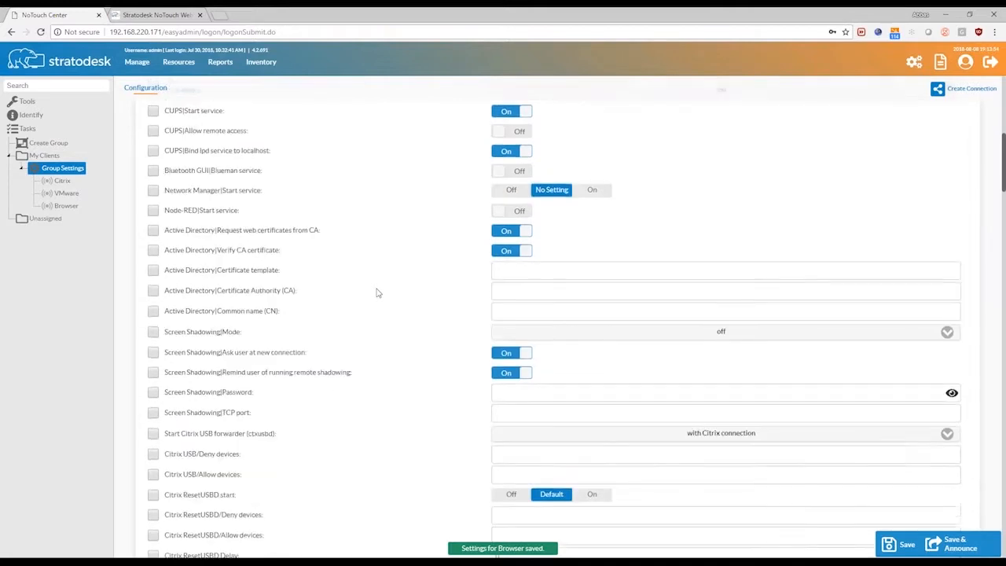
{"action": "scroll", "scroll_direction": "down", "scroll_amount": 3}
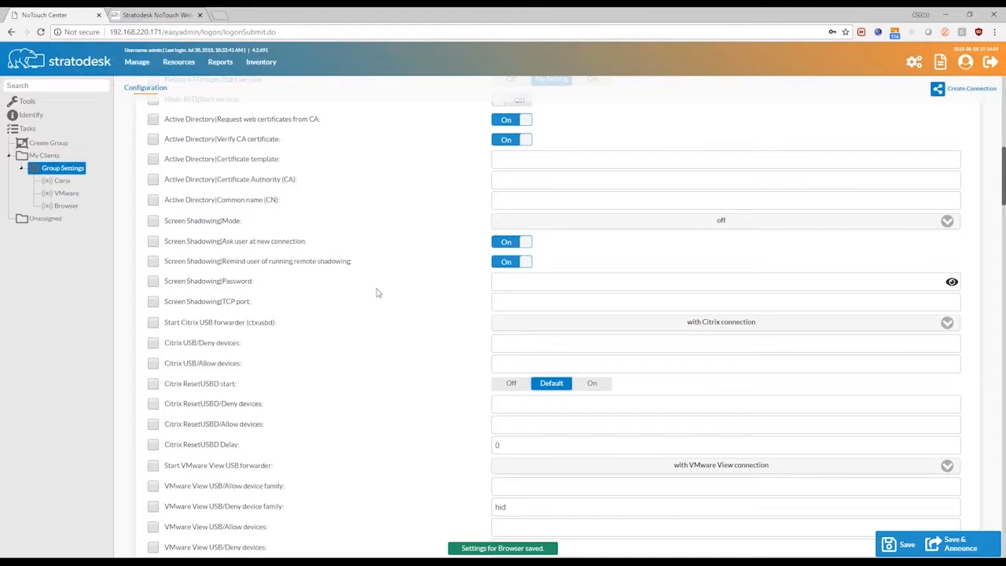
{"action": "scroll", "scroll_direction": "down", "scroll_amount": 3}
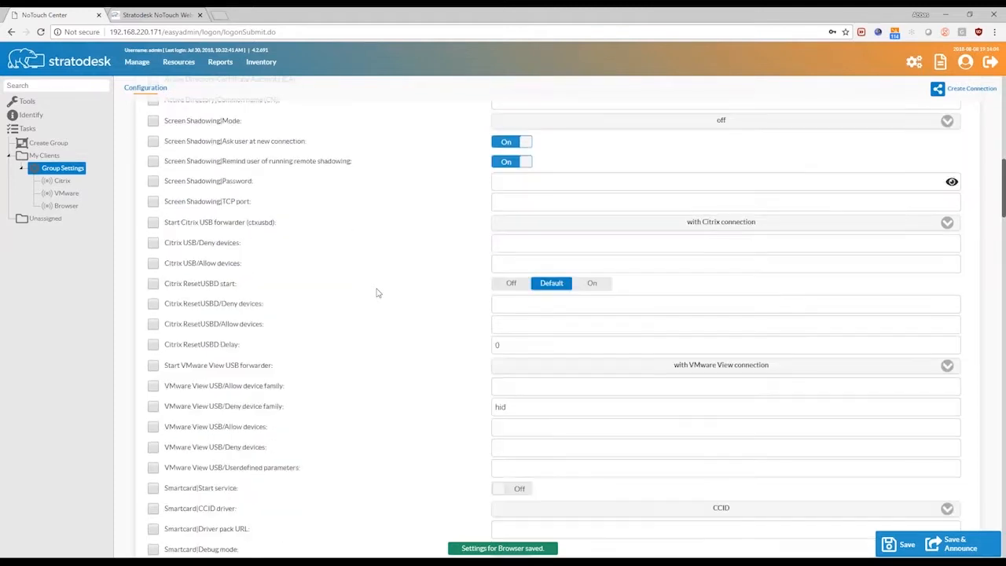
{"action": "scroll", "scroll_direction": "down", "scroll_amount": 3}
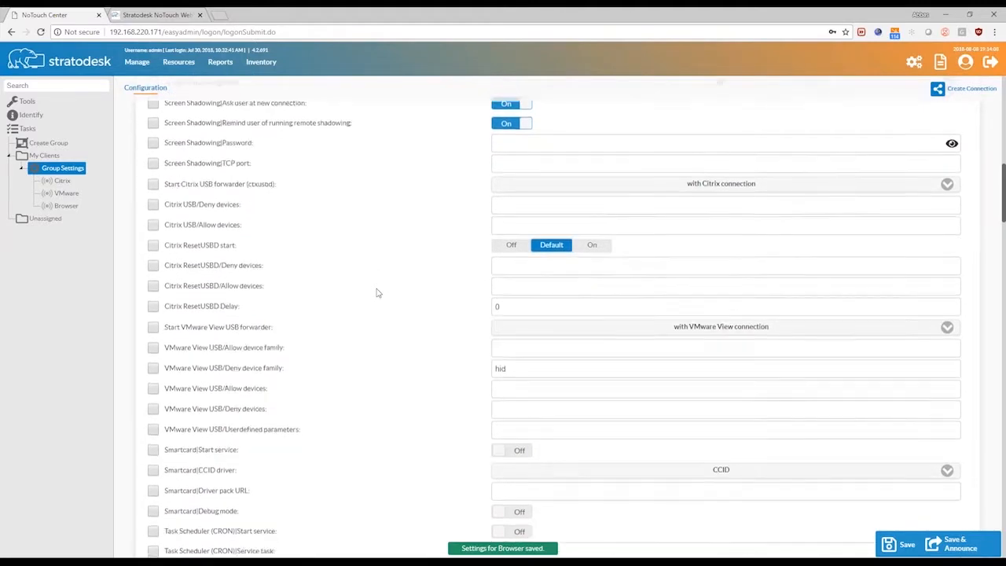
{"action": "scroll", "scroll_direction": "down", "scroll_amount": 3}
{"action": "type", "text": "impri"}
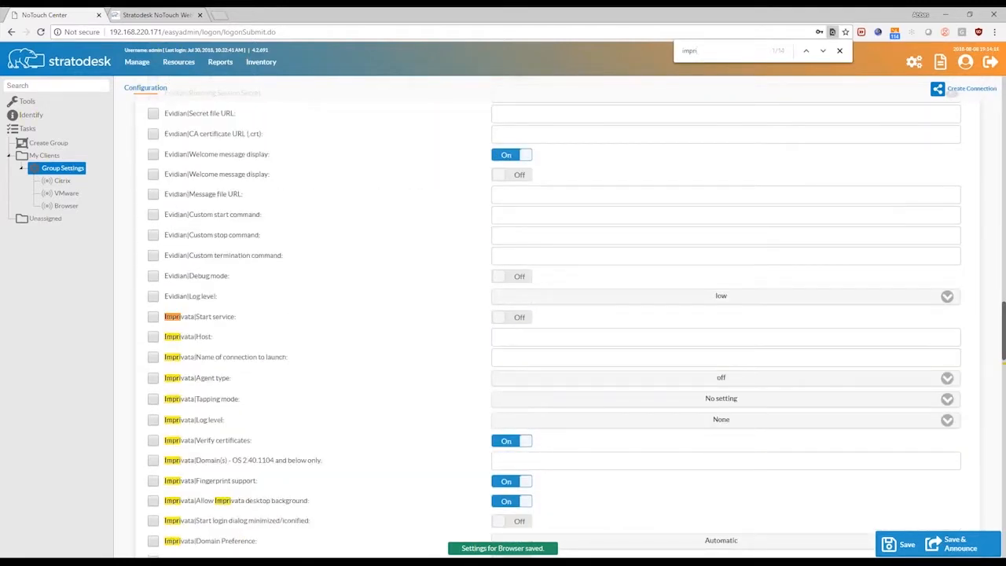
{"action": "scroll", "scroll_direction": "down", "scroll_amount": 3}
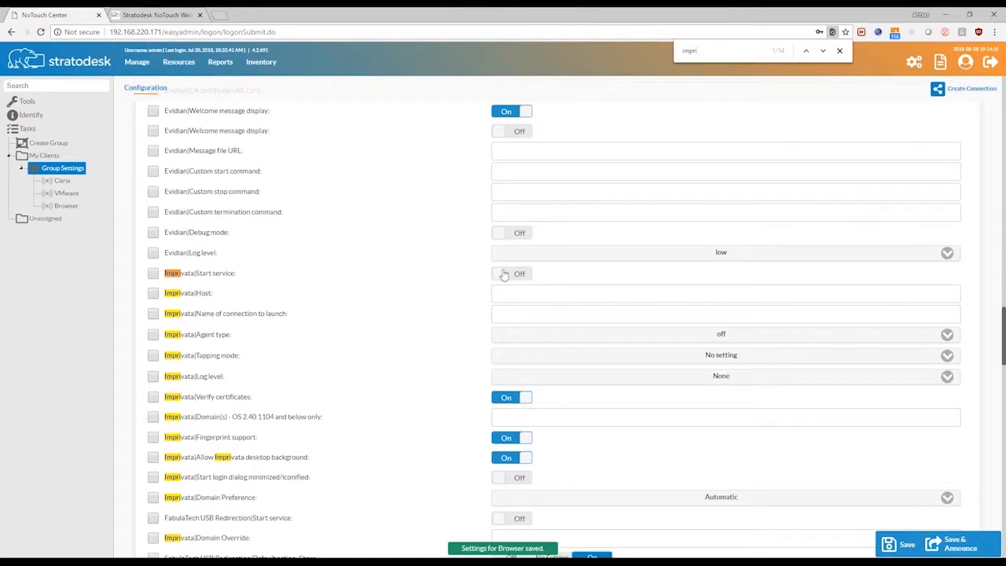
Step: Enable the Imprivata Start service and set its host to 'imprivata'
{"action": "left_click", "coordinate": [507, 273]}
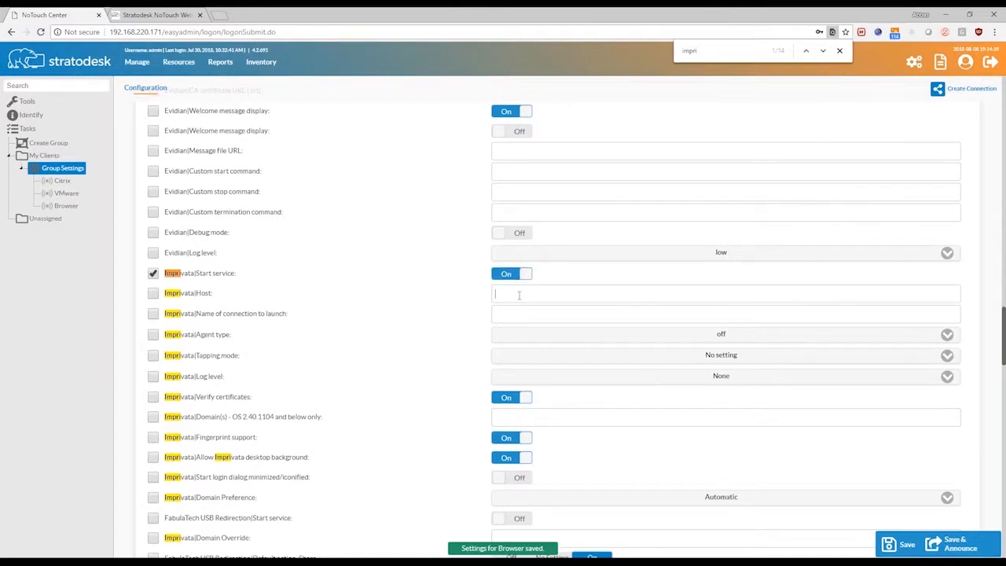
{"action": "type", "text": "1"}
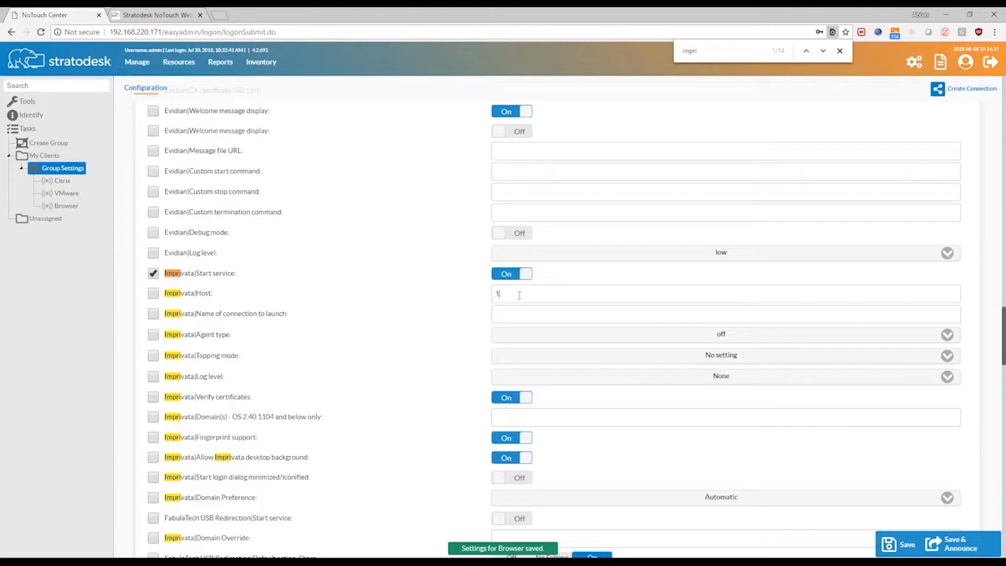
{"action": "key", "text": "Backspace"}
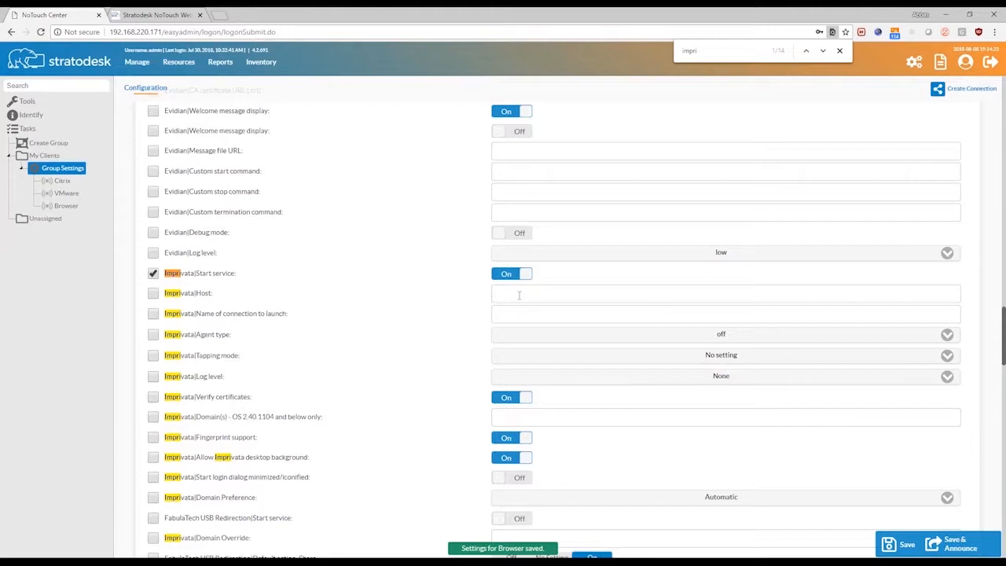
{"action": "type", "text": "imprivata"}
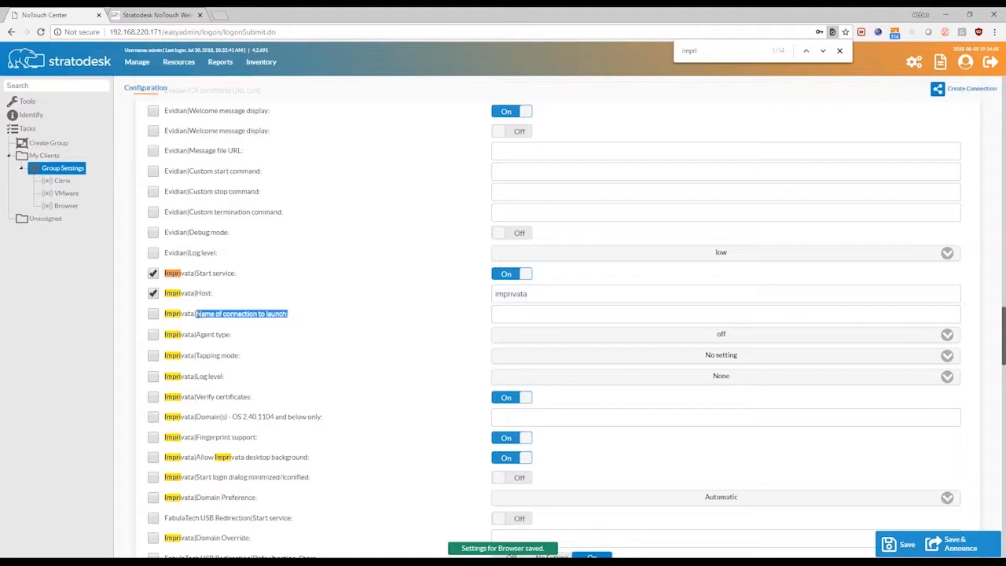
Step: Set 'Citrix' as the Imprivata connection to launch
{"action": "left_click", "coordinate": [723, 314]}
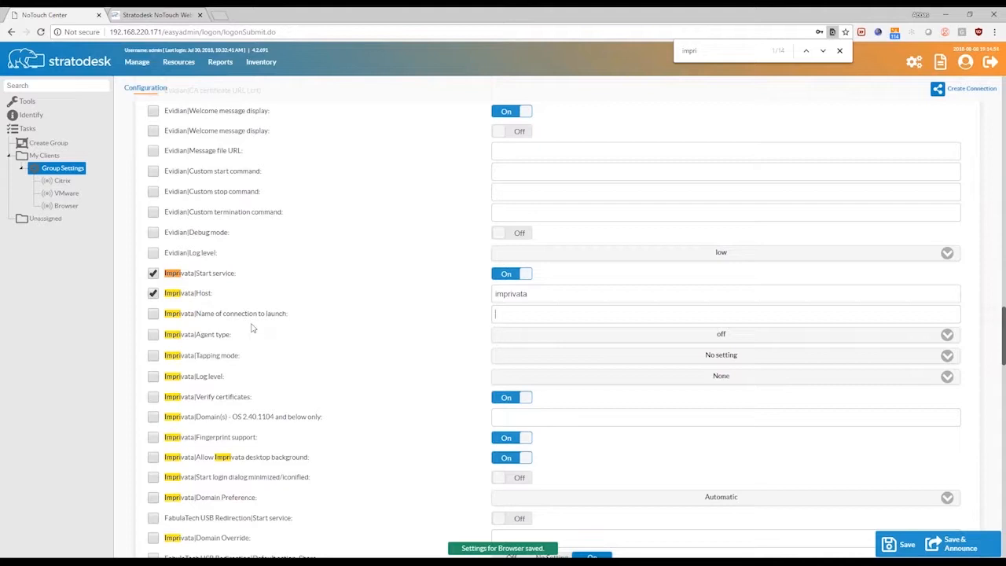
{"action": "mouse_move", "coordinate": [62, 193]}
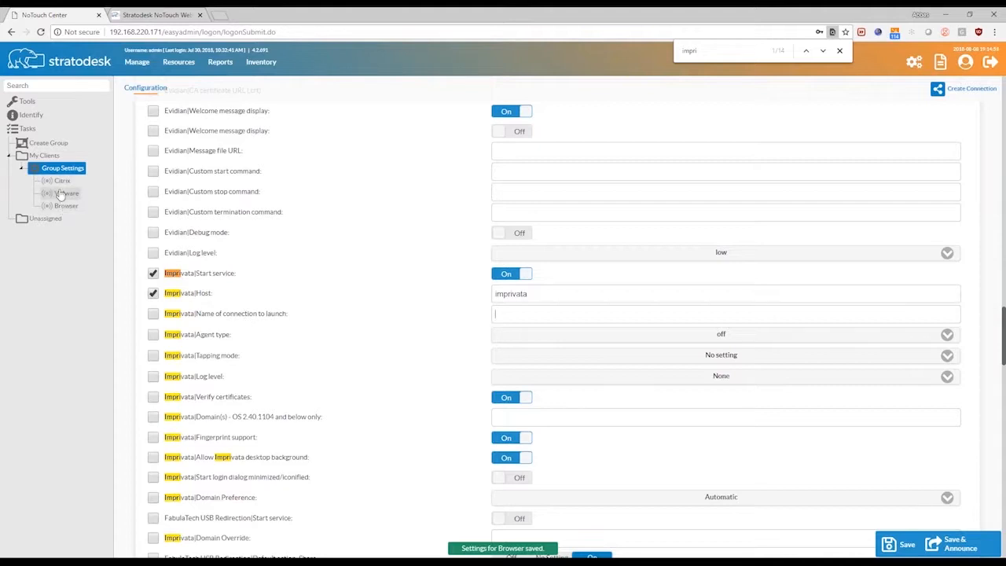
{"action": "mouse_move", "coordinate": [527, 311]}
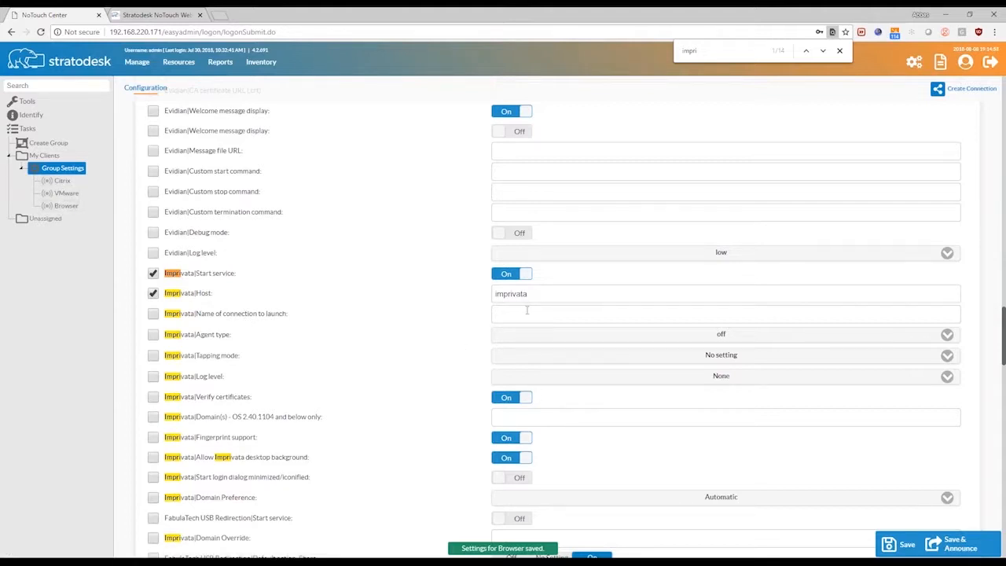
{"action": "type", "text": "Citrix"}
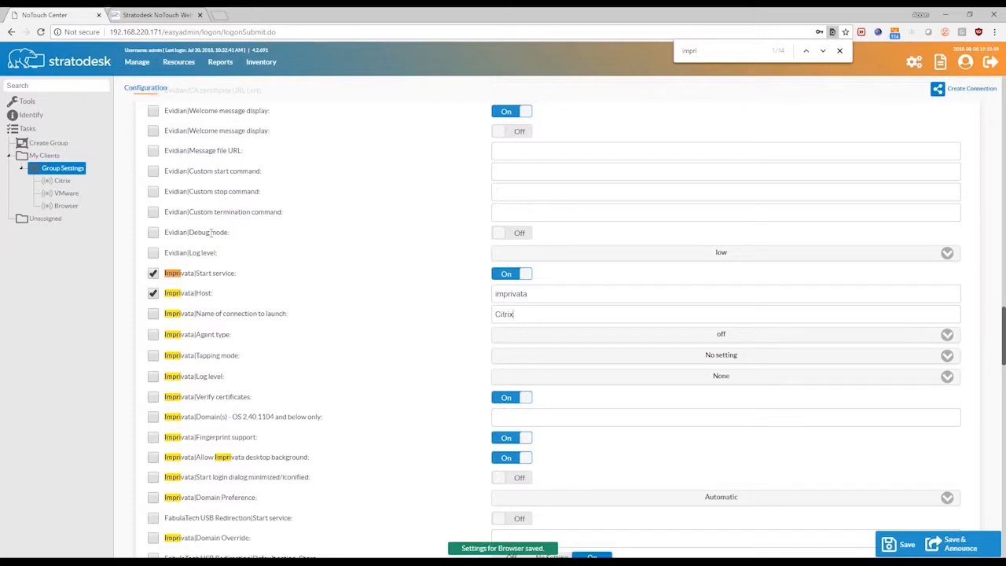
{"action": "scroll", "scroll_direction": "down", "scroll_amount": 3}
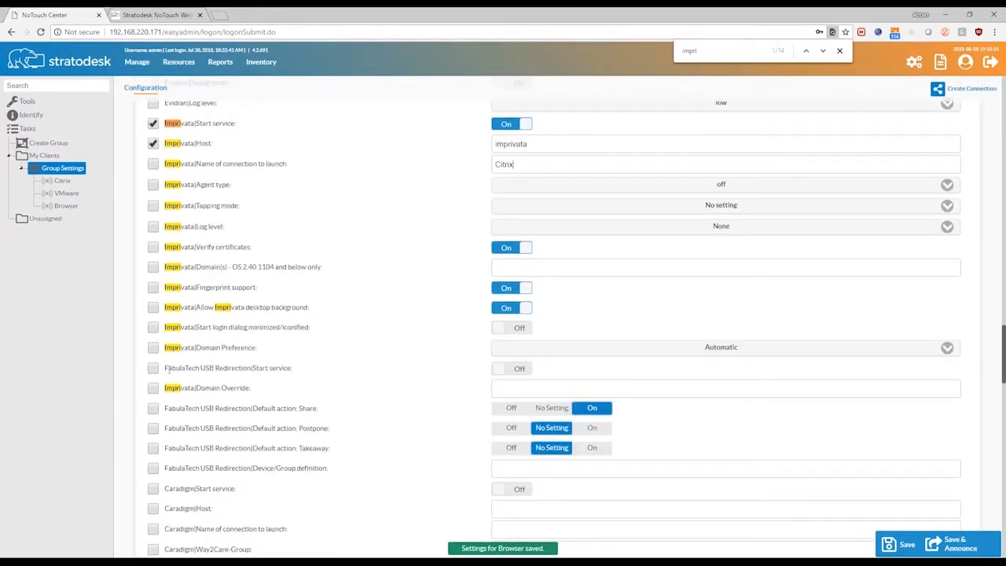
{"action": "scroll", "scroll_direction": "down", "scroll_amount": 3}
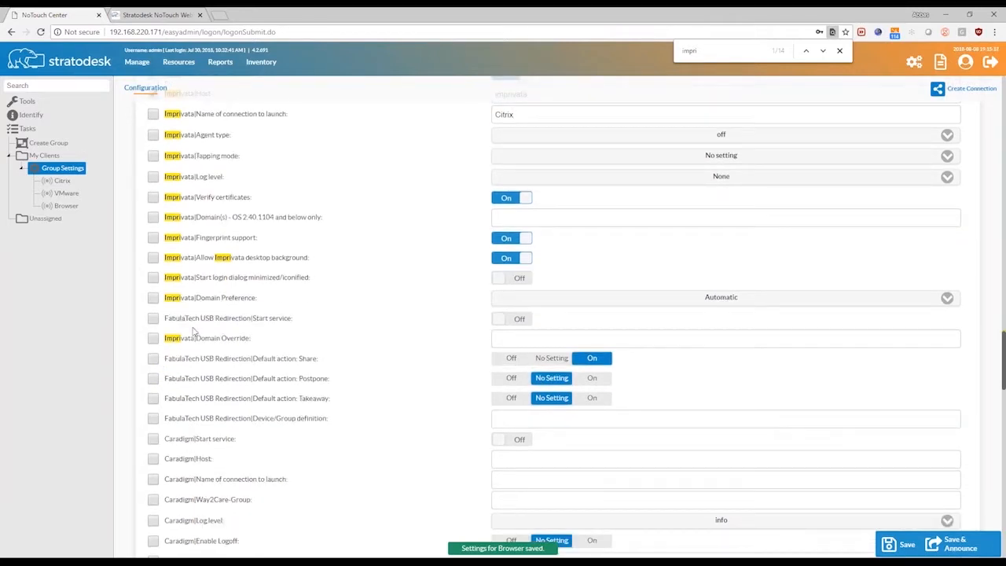
{"action": "scroll", "scroll_direction": "down", "scroll_amount": 3}
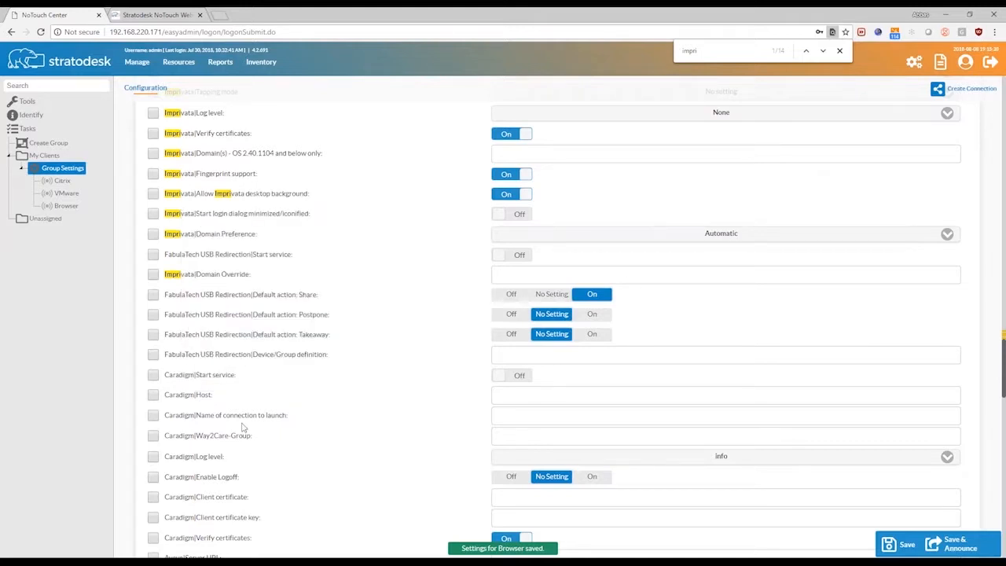
{"action": "scroll", "scroll_direction": "down", "scroll_amount": 3}
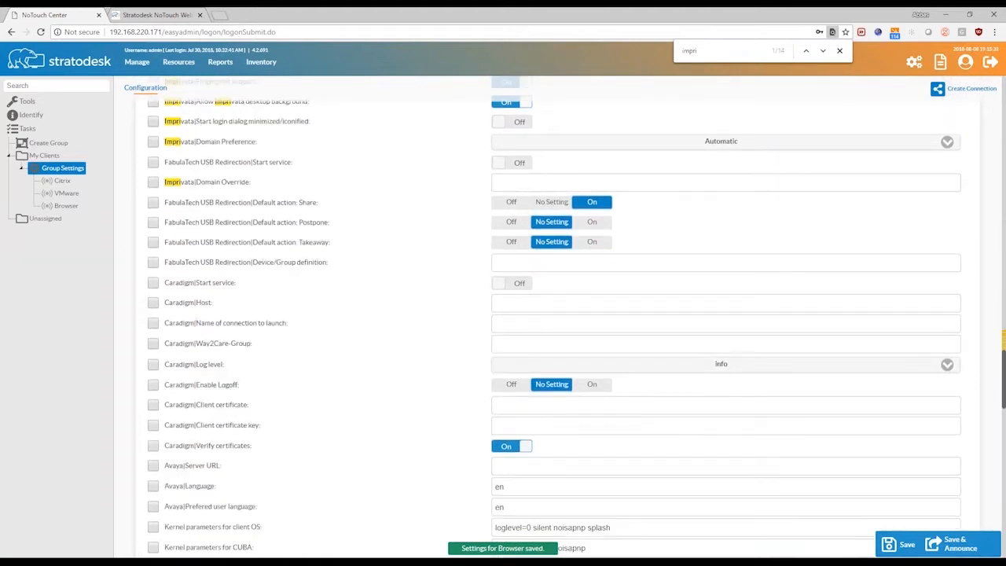
{"action": "scroll", "scroll_direction": "down", "scroll_amount": 3}
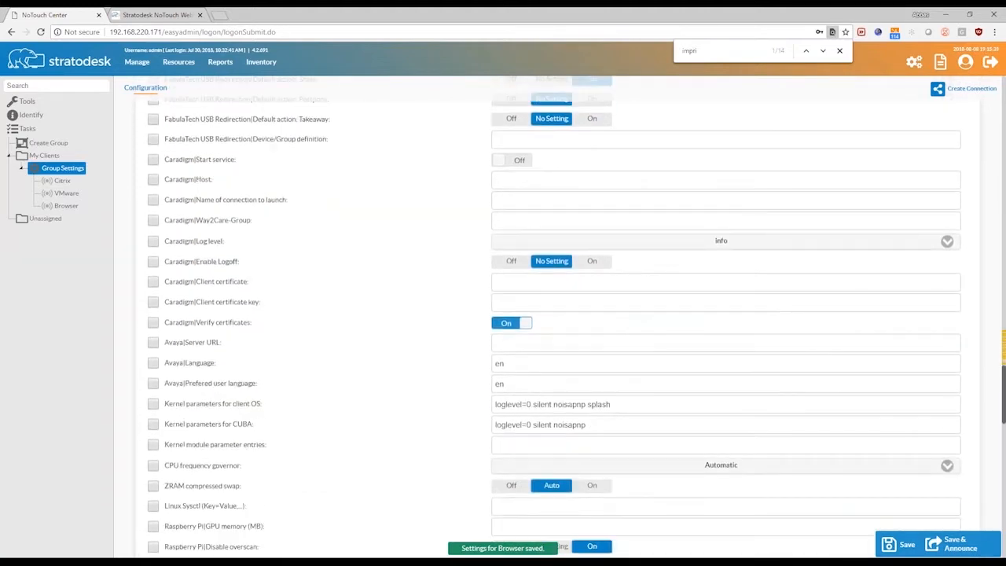
{"action": "scroll", "scroll_direction": "down", "scroll_amount": 3}
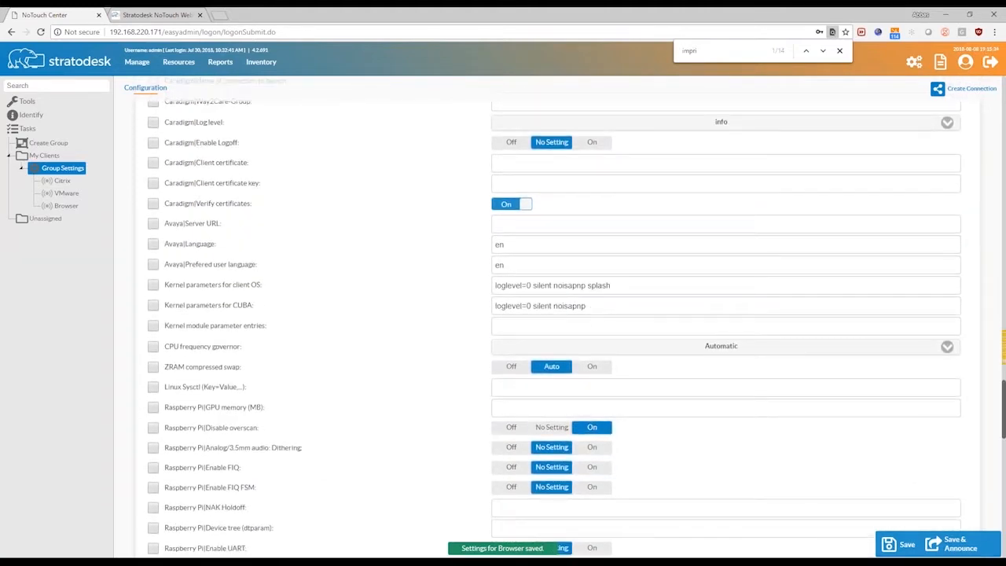
{"action": "scroll", "scroll_direction": "down", "scroll_amount": 3}
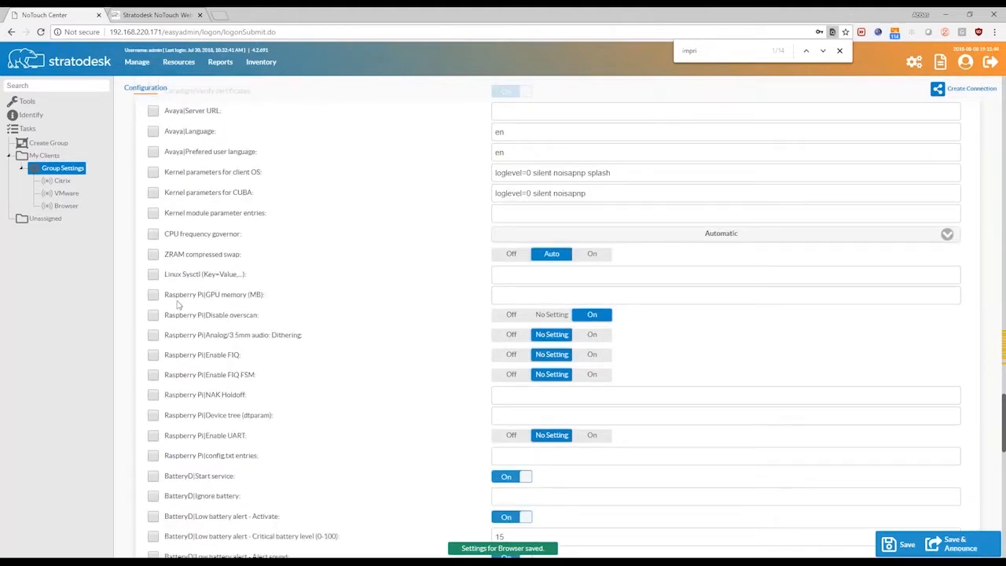
{"action": "double_click", "coordinate": [213, 294]}
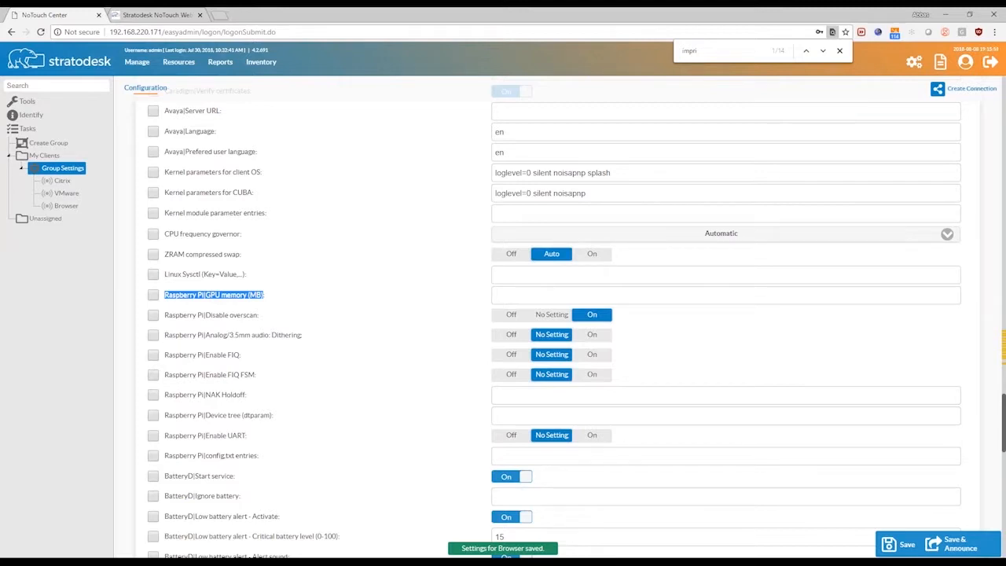
{"action": "left_click", "coordinate": [840, 50]}
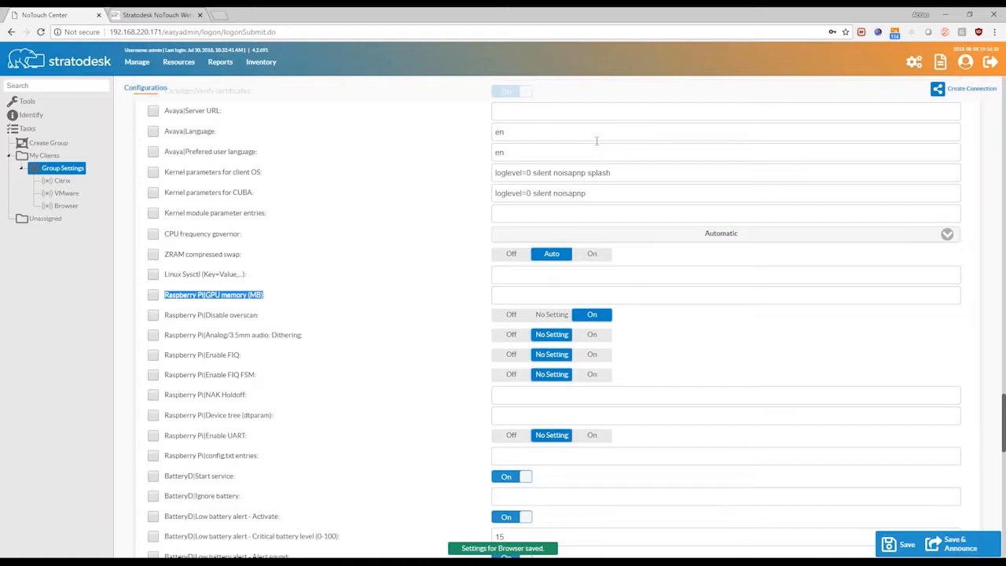
{"action": "mouse_move", "coordinate": [254, 170]}
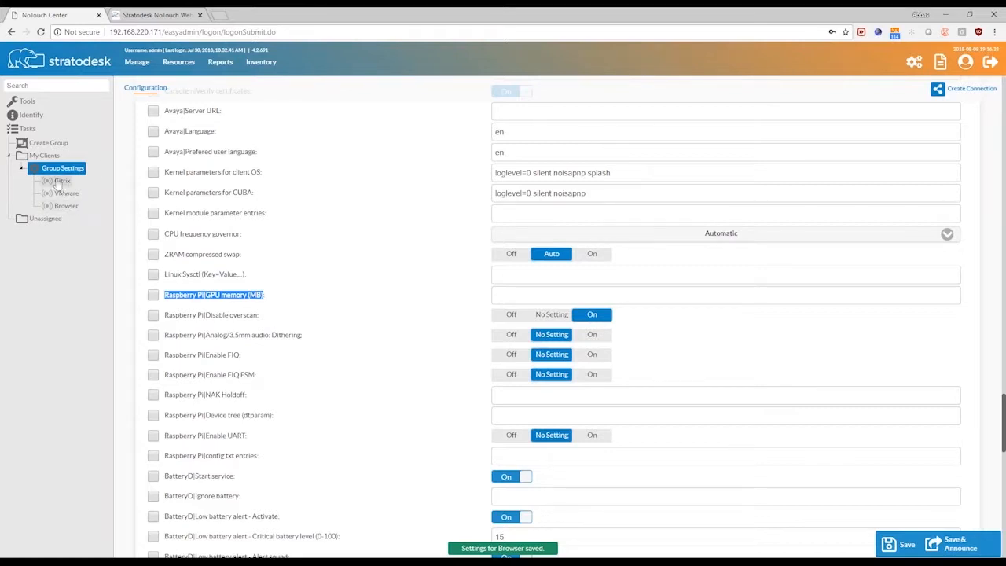
{"action": "mouse_move", "coordinate": [99, 292]}
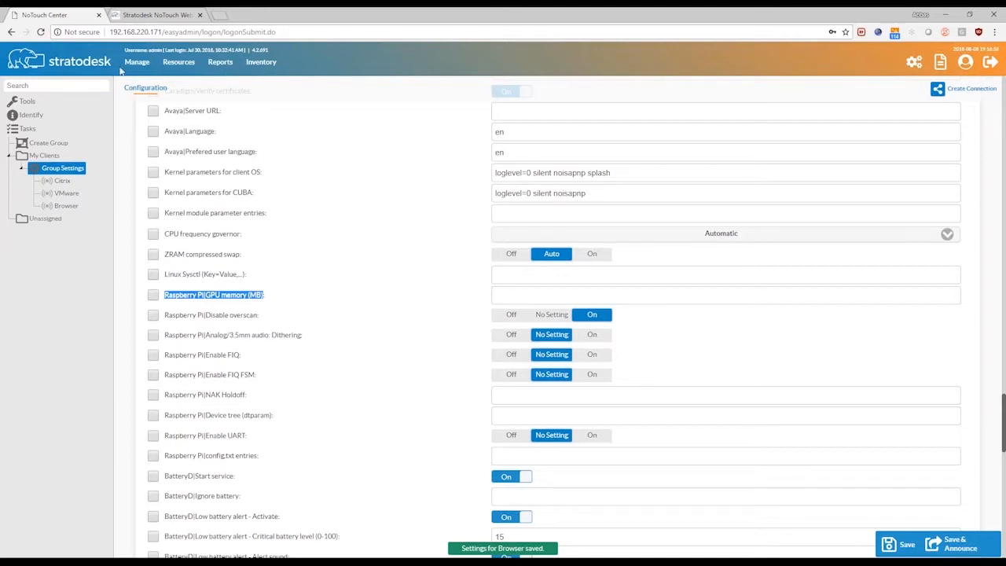
{"action": "mouse_move", "coordinate": [86, 70]}
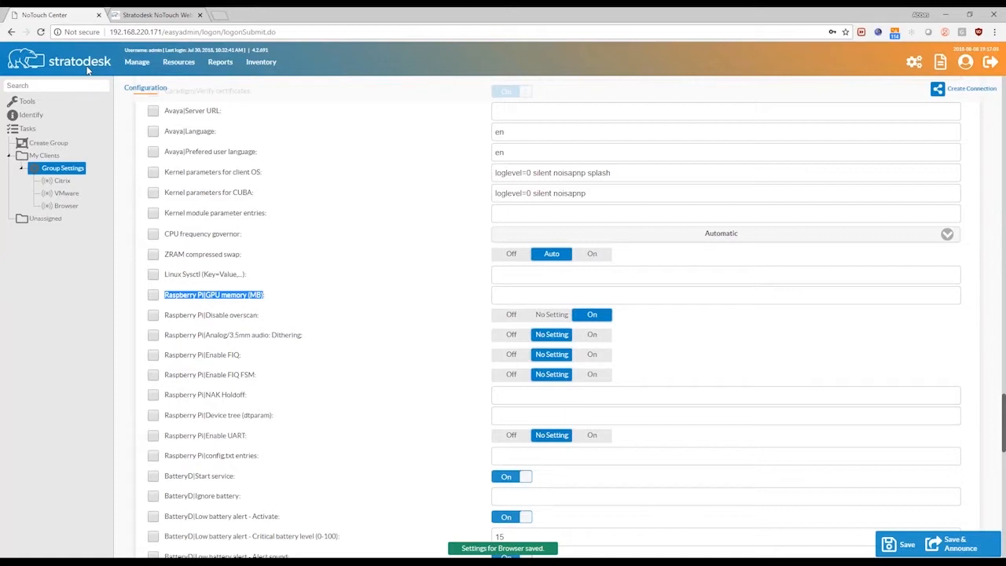
{"action": "mouse_move", "coordinate": [360, 240]}
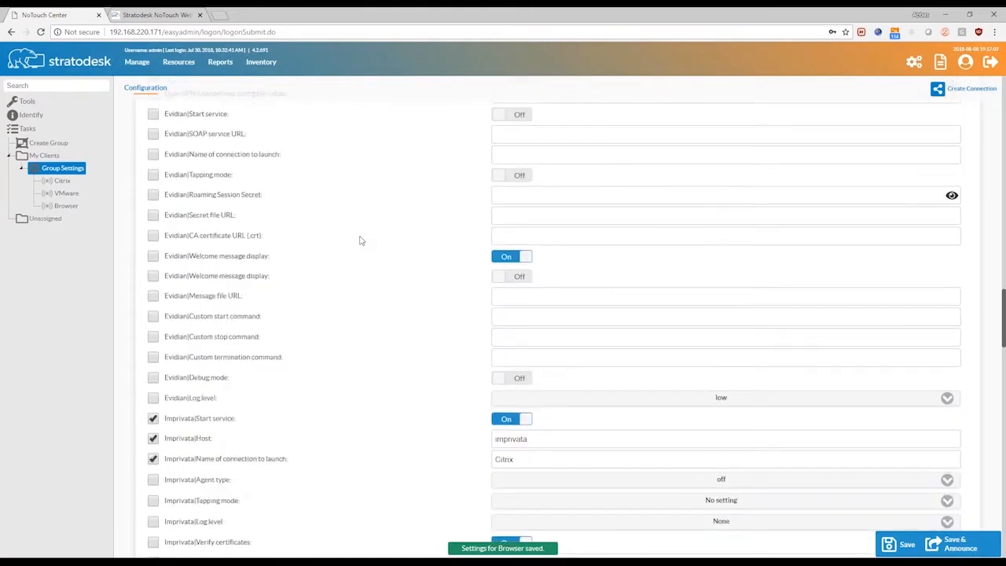
Step: Return to the top of Group Settings and show the Unassigned devices list
{"action": "scroll", "scroll_direction": "up", "scroll_amount": 3}
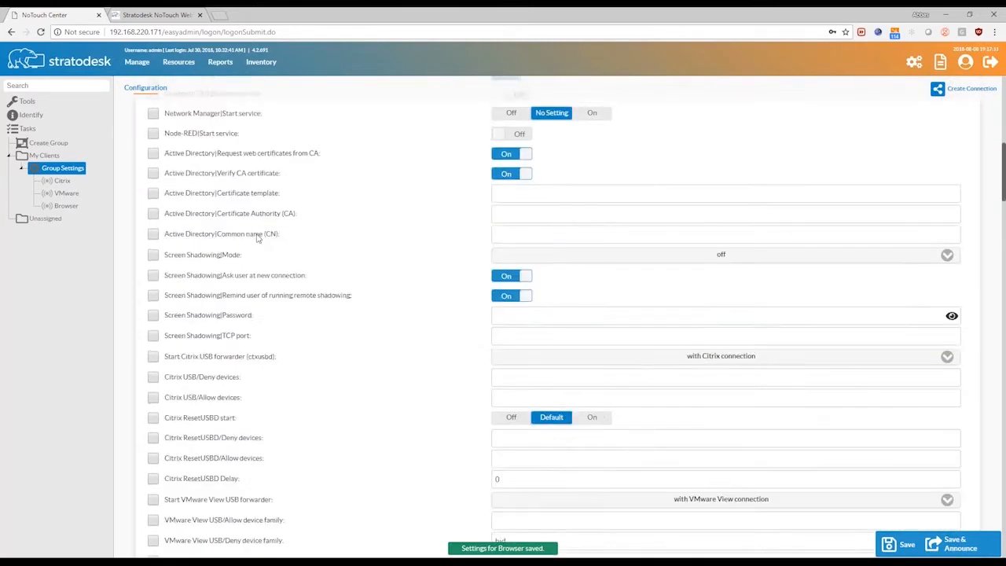
{"action": "left_click", "coordinate": [635, 179]}
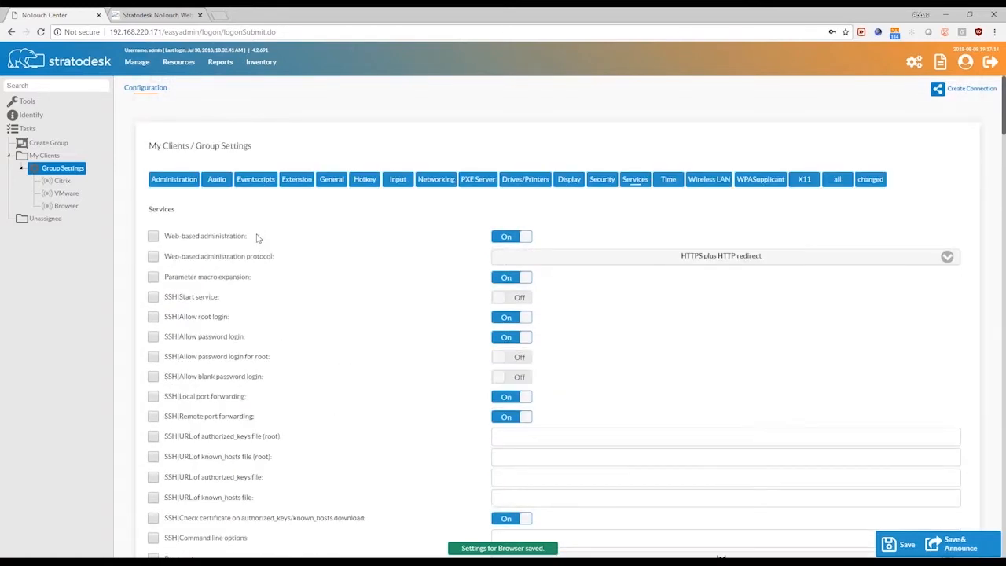
{"action": "mouse_move", "coordinate": [154, 165]}
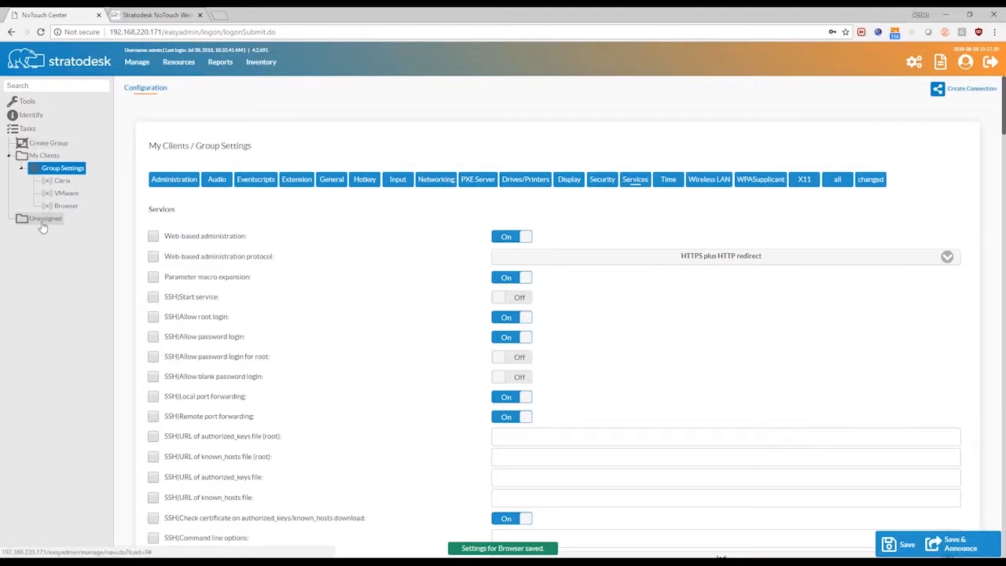
{"action": "left_click", "coordinate": [44, 219]}
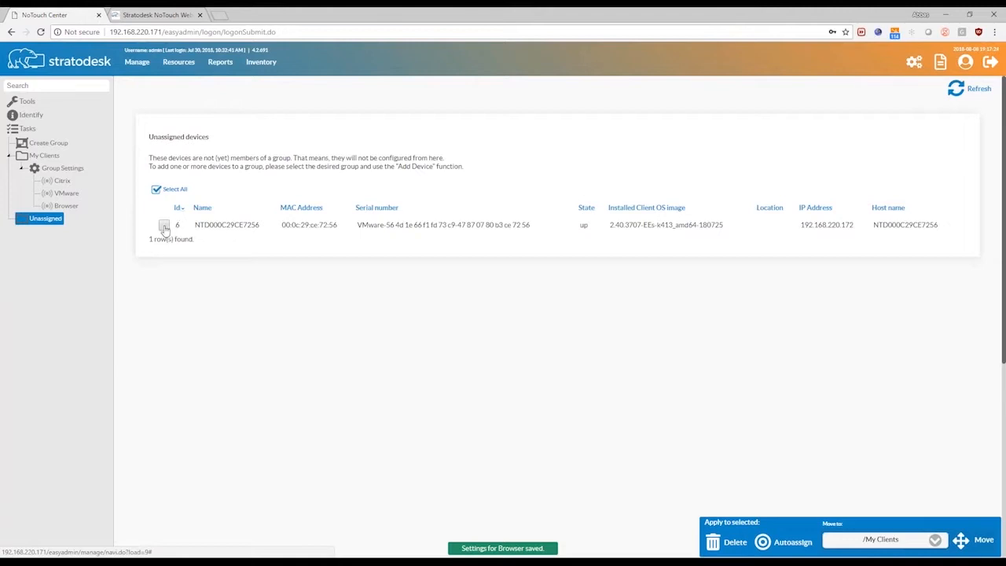
Step: Move the unassigned thin client into /My Clients and expand its node to see inherited connections
{"action": "left_click", "coordinate": [163, 225]}
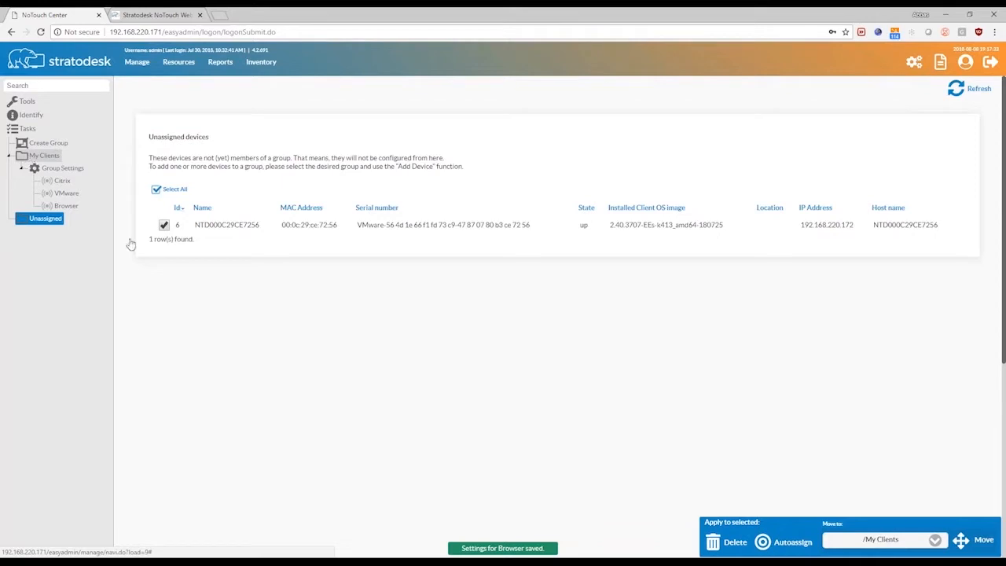
{"action": "mouse_move", "coordinate": [266, 232]}
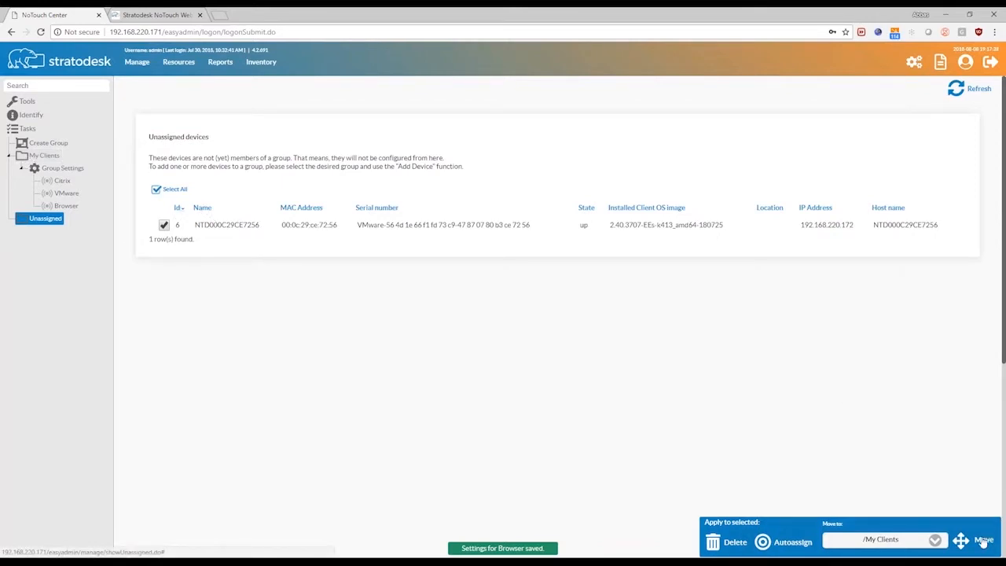
{"action": "left_click", "coordinate": [985, 542]}
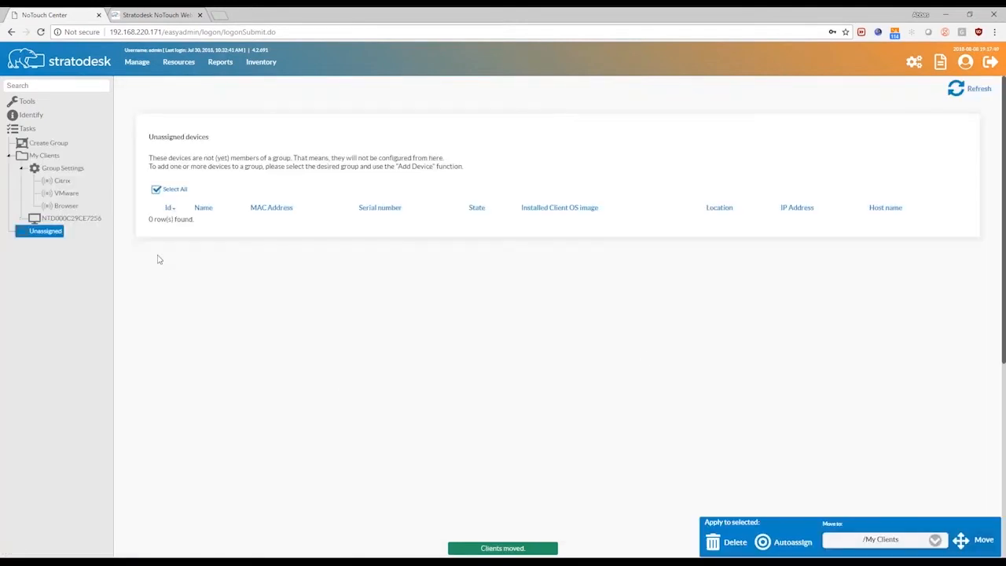
{"action": "left_click", "coordinate": [35, 217]}
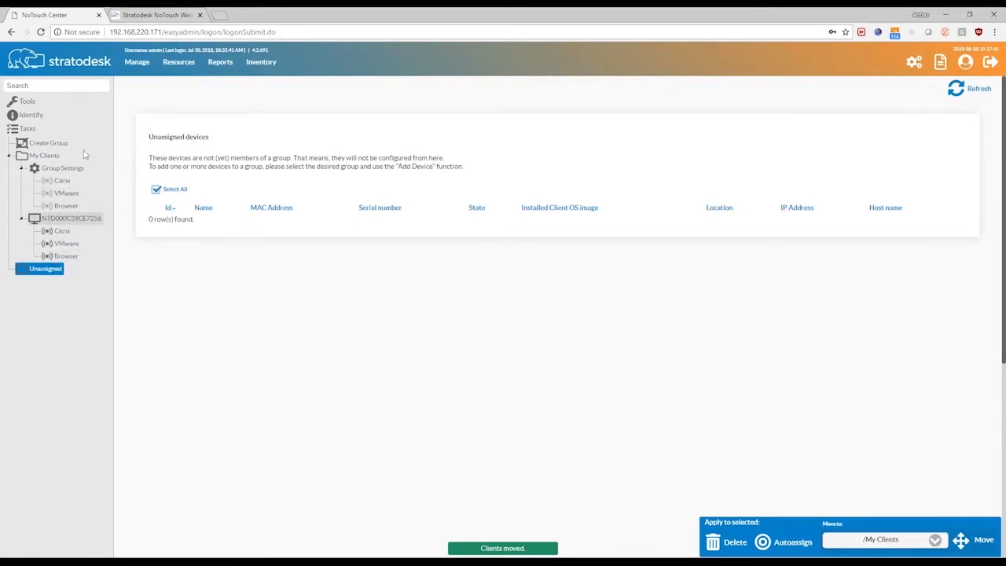
{"action": "left_click", "coordinate": [63, 167]}
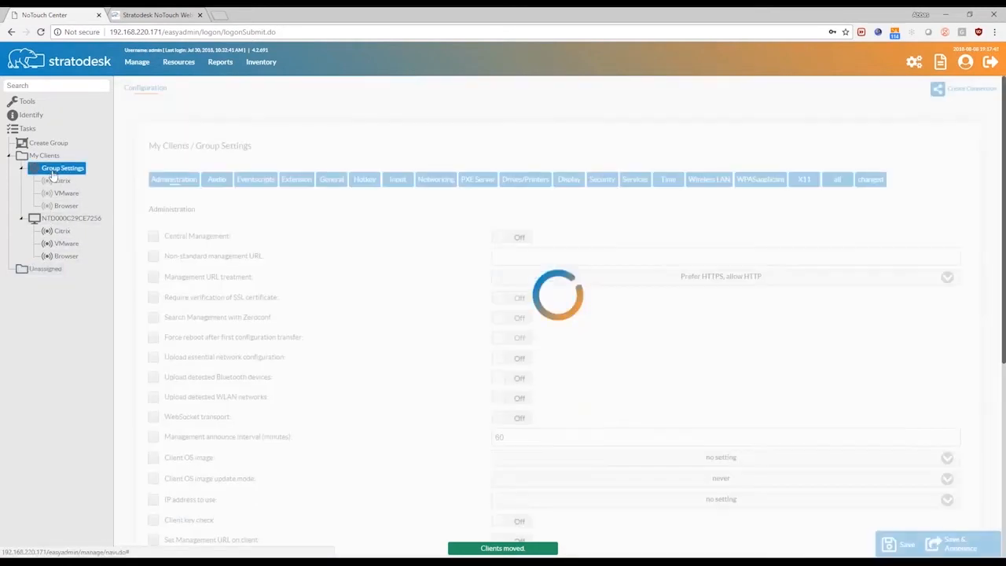
Step: Load the NTD000C29CE7256 device's configuration page showing it assigned to My Clients
{"action": "left_click", "coordinate": [72, 217]}
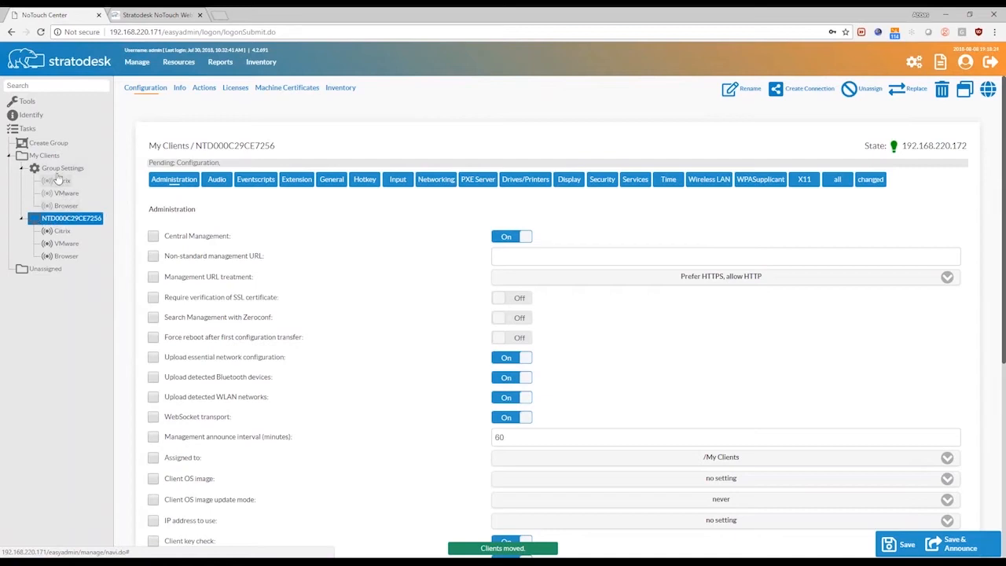
{"action": "mouse_move", "coordinate": [64, 145]}
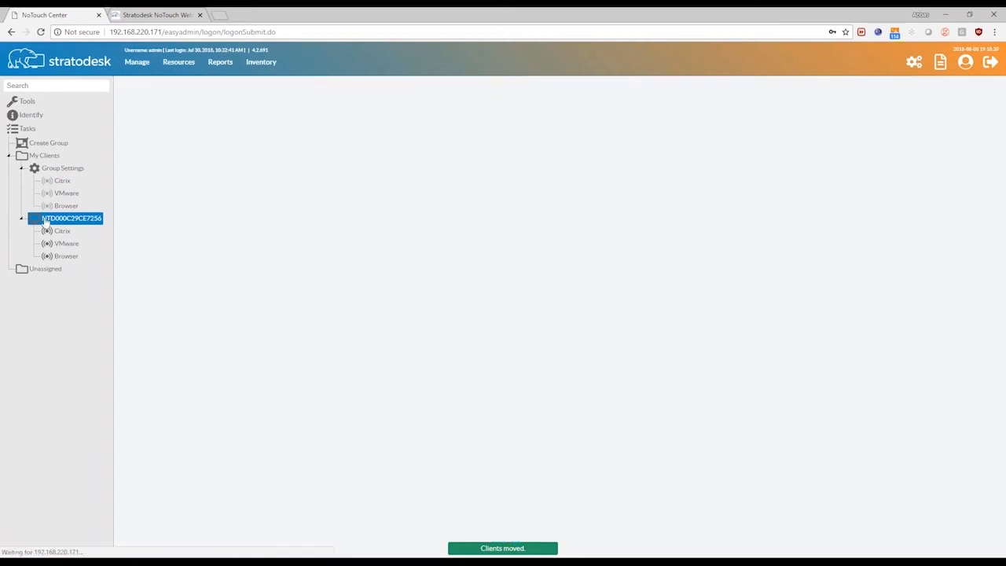
{"action": "left_click", "coordinate": [70, 217]}
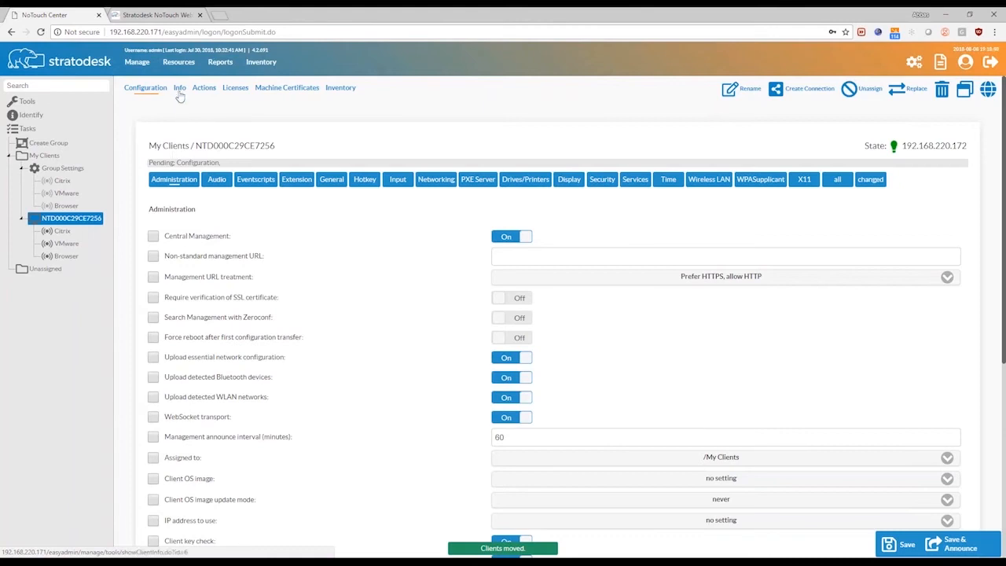
Step: Execute the Announce action on the thin client and check its desktop shows the new connections
{"action": "left_click", "coordinate": [204, 88]}
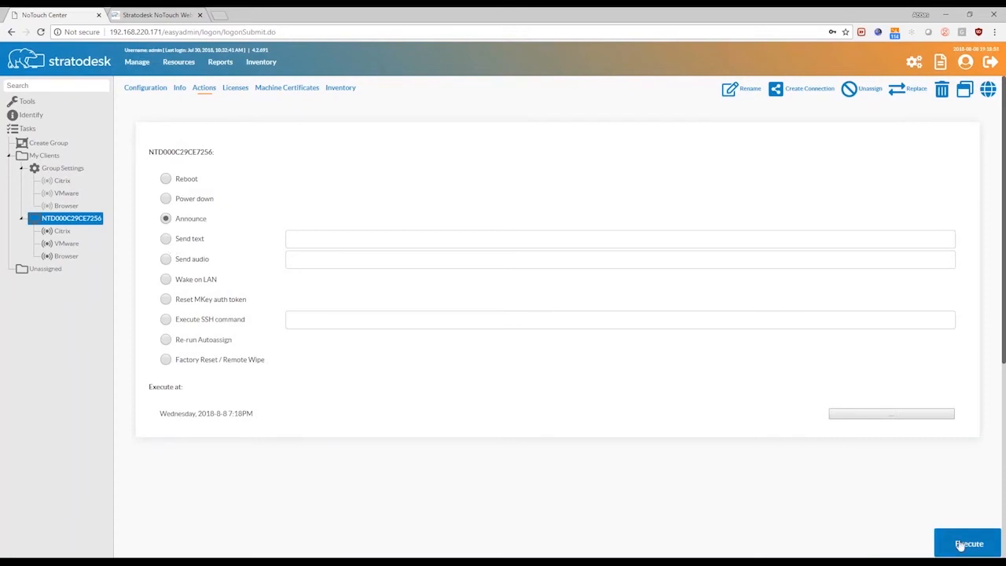
{"action": "left_click", "coordinate": [969, 544]}
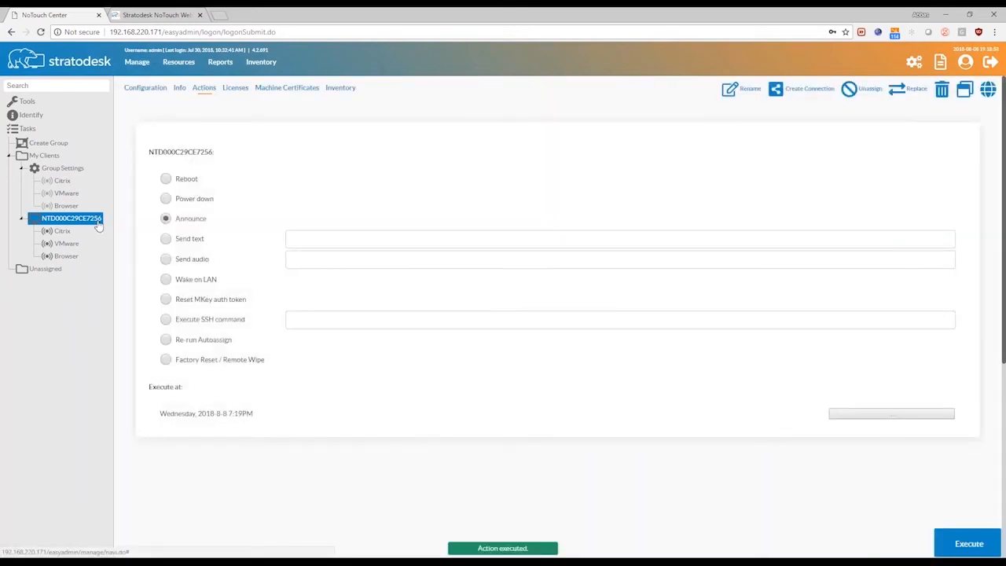
{"action": "left_click", "coordinate": [145, 88]}
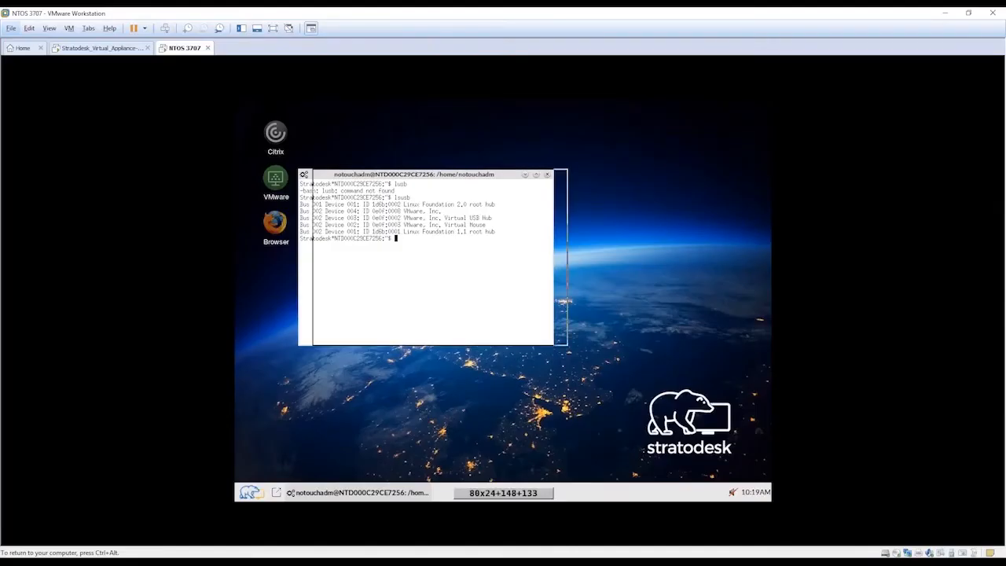
{"action": "left_click", "coordinate": [547, 173]}
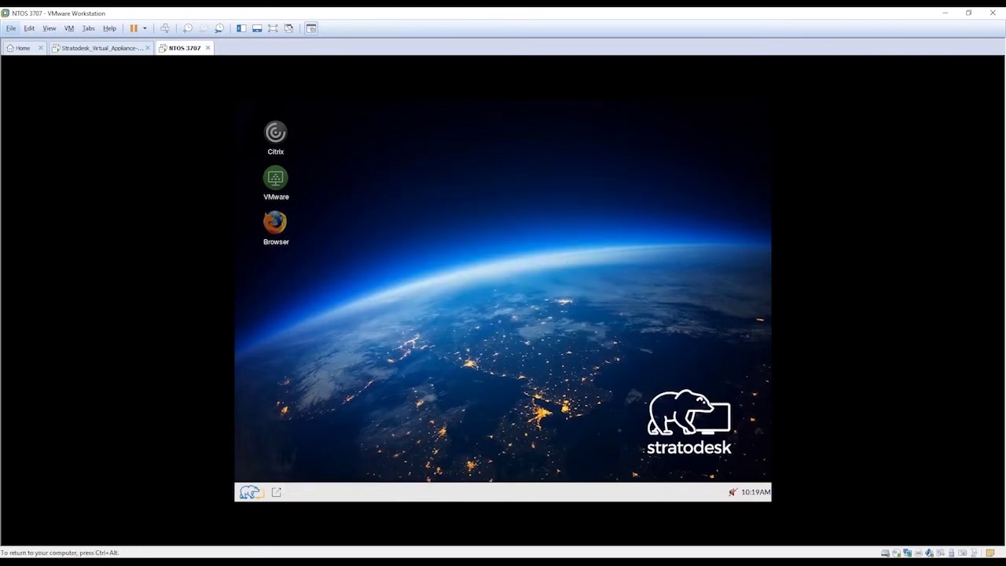